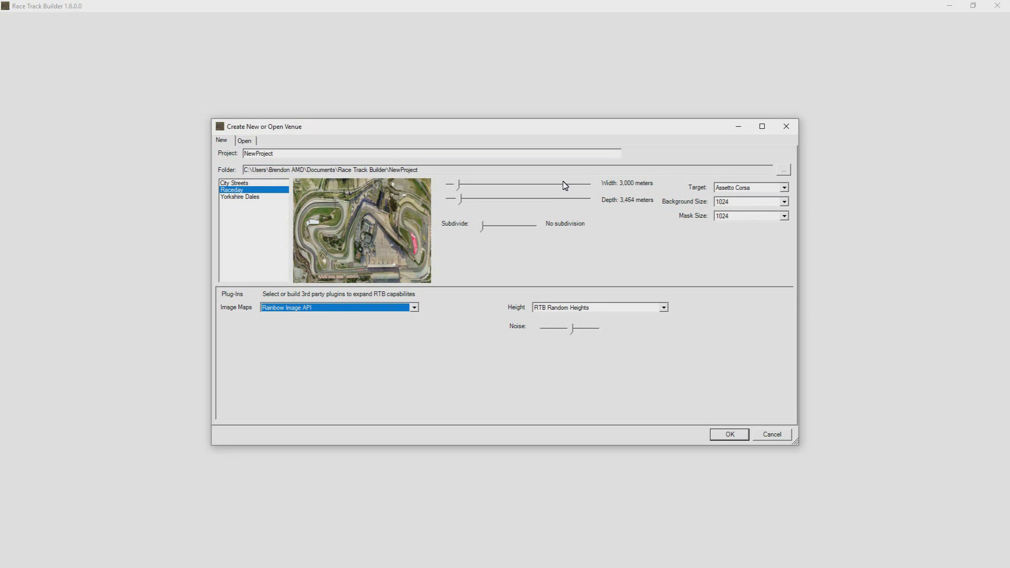
mouse_move(73, 17)
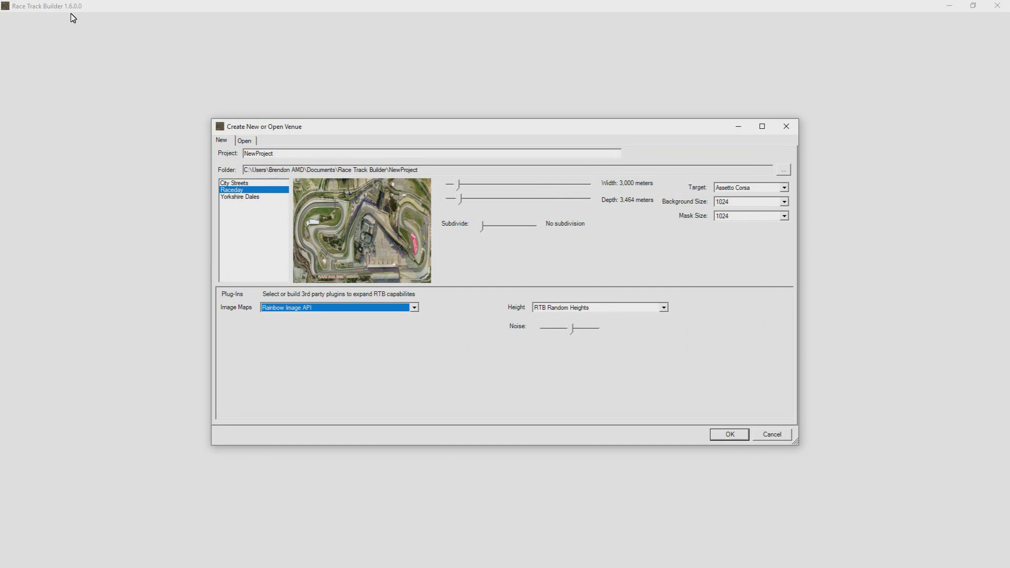
mouse_move(410, 322)
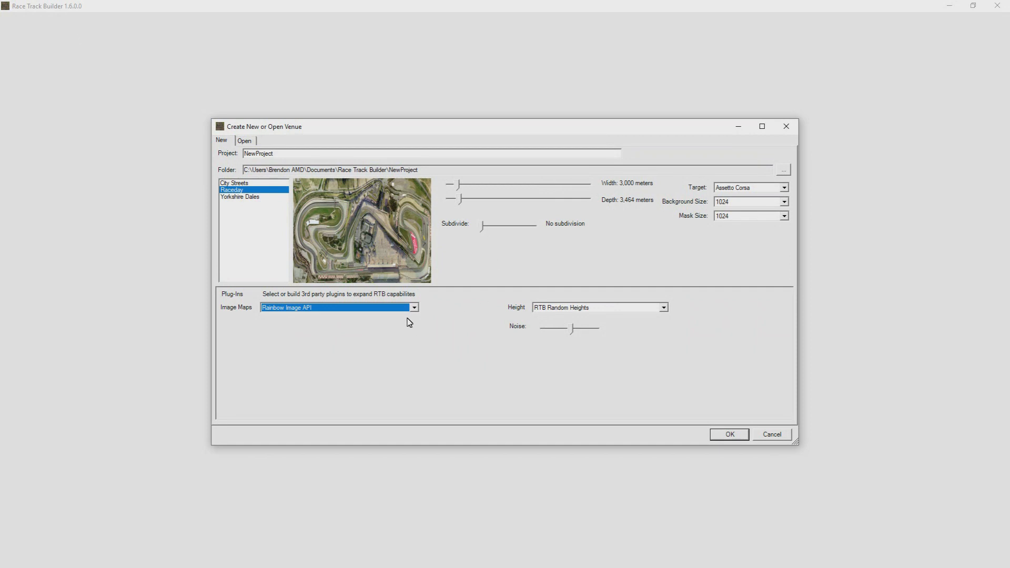
Set the Image Maps plugin to RTB Google Maps API instead of Rainbow Image API.
click(414, 307)
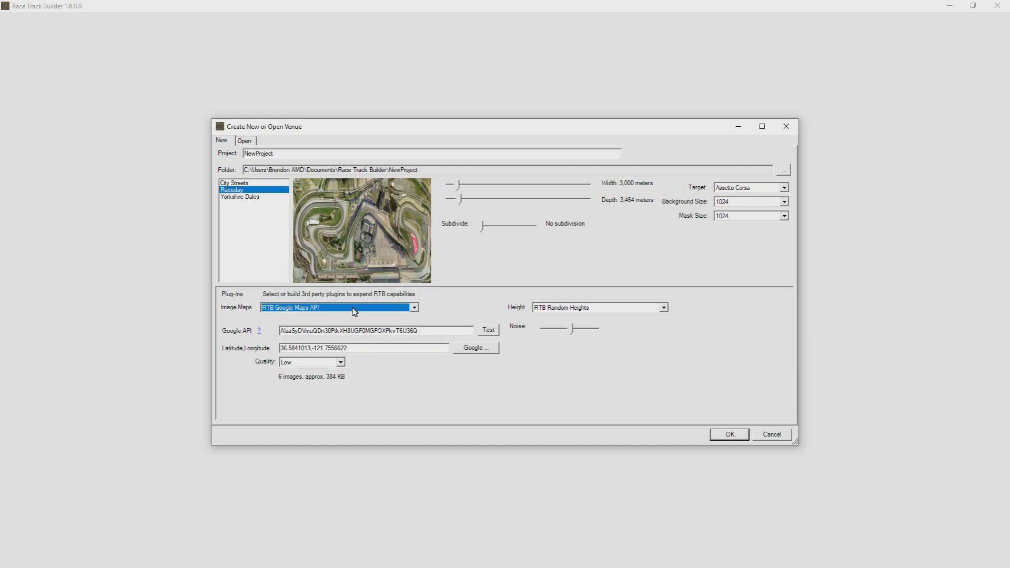
click(414, 307)
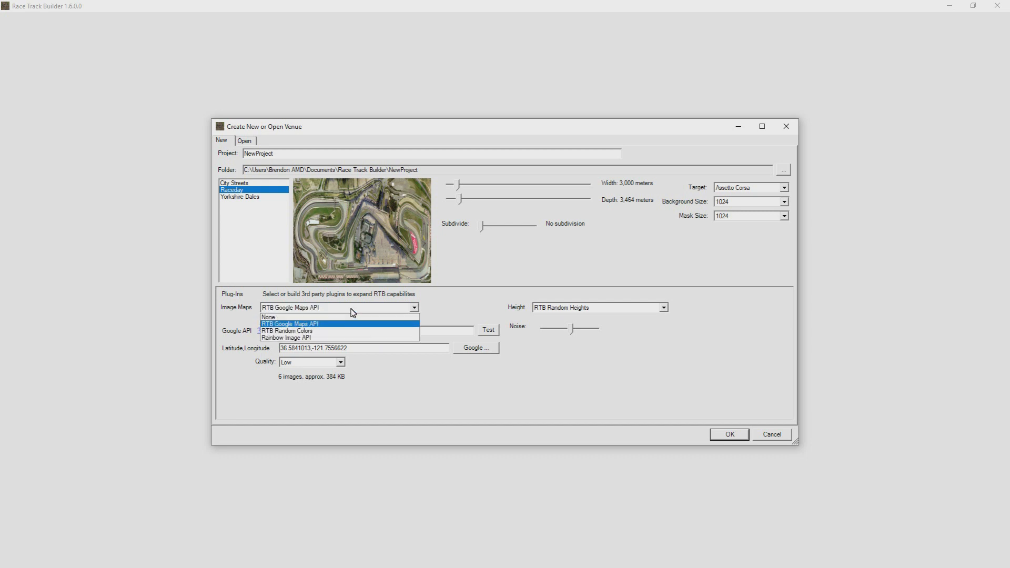
mouse_move(286, 331)
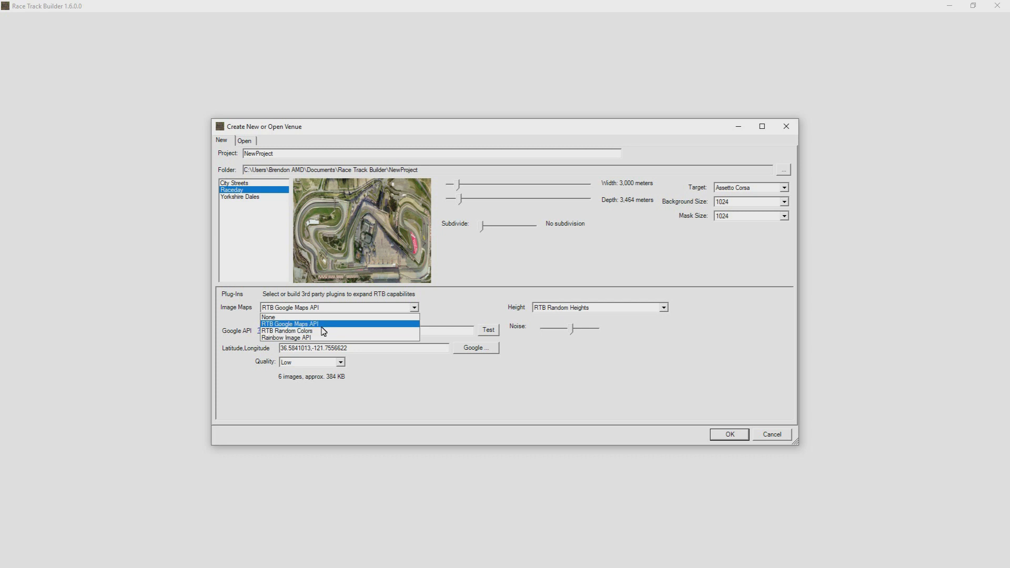
mouse_move(320, 332)
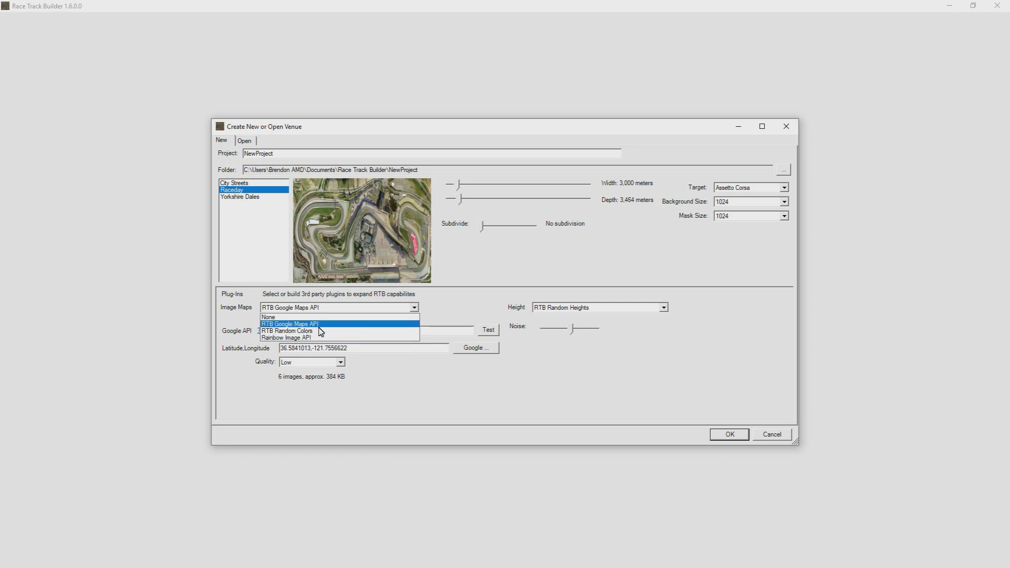
mouse_move(338, 328)
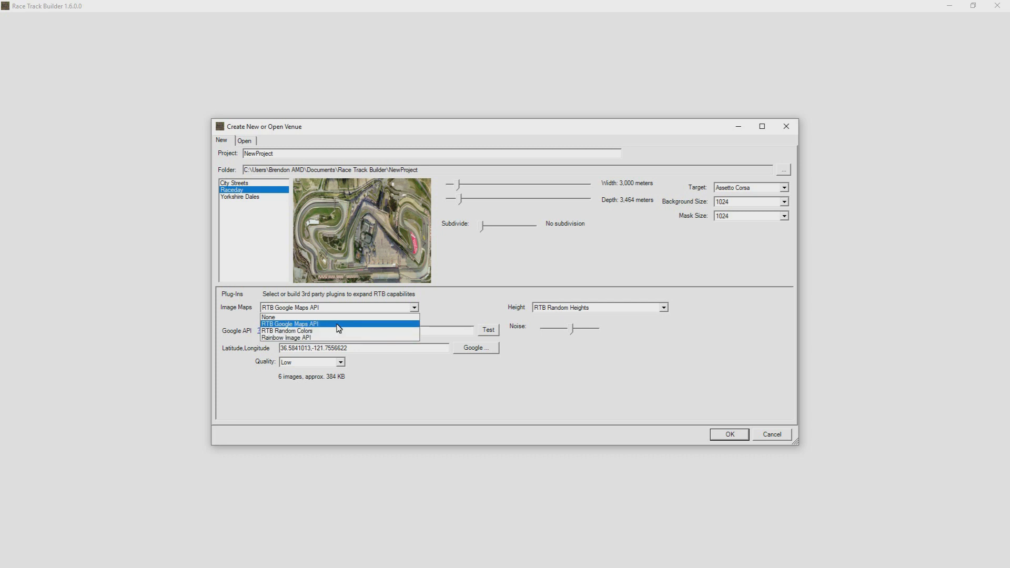
mouse_move(341, 328)
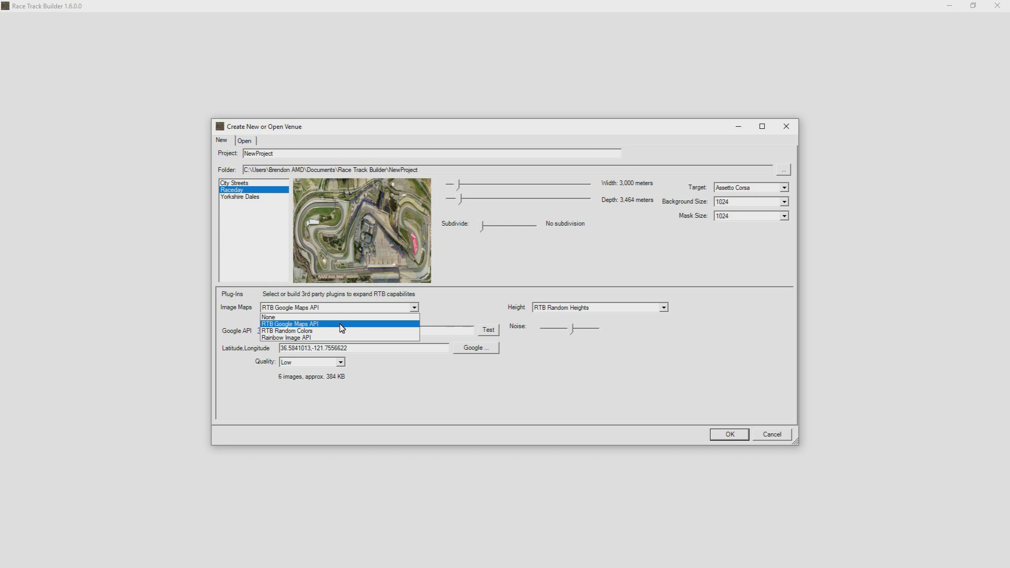
click(290, 323)
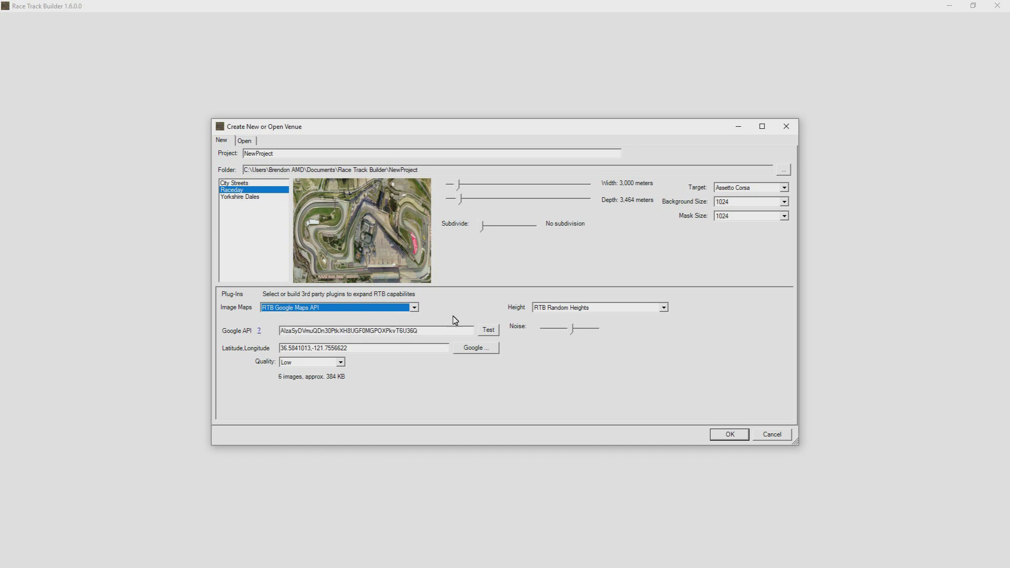
Set imagery to Rainbow Image API and keep RTB Random Heights for terrain.
click(414, 308)
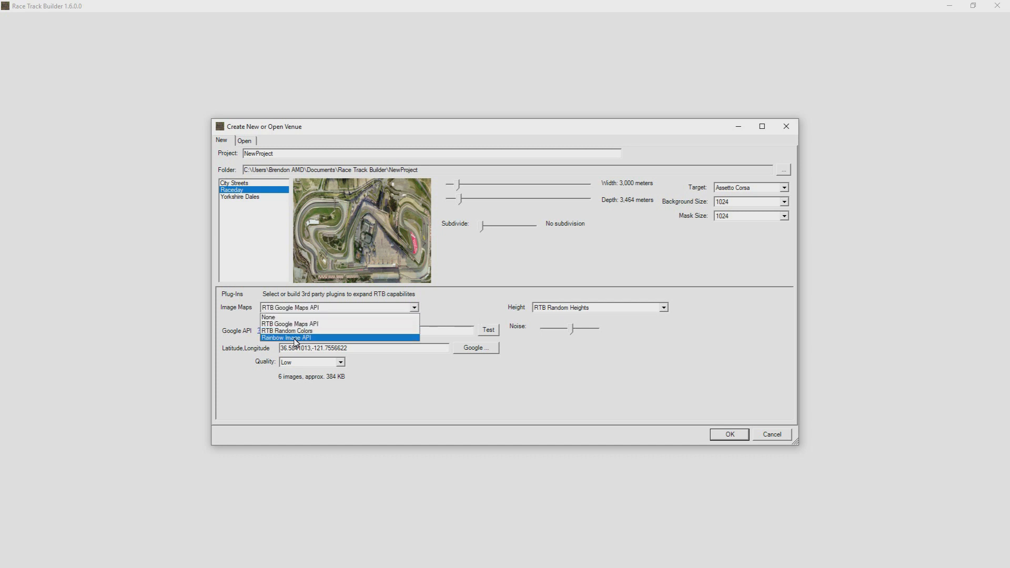
click(286, 338)
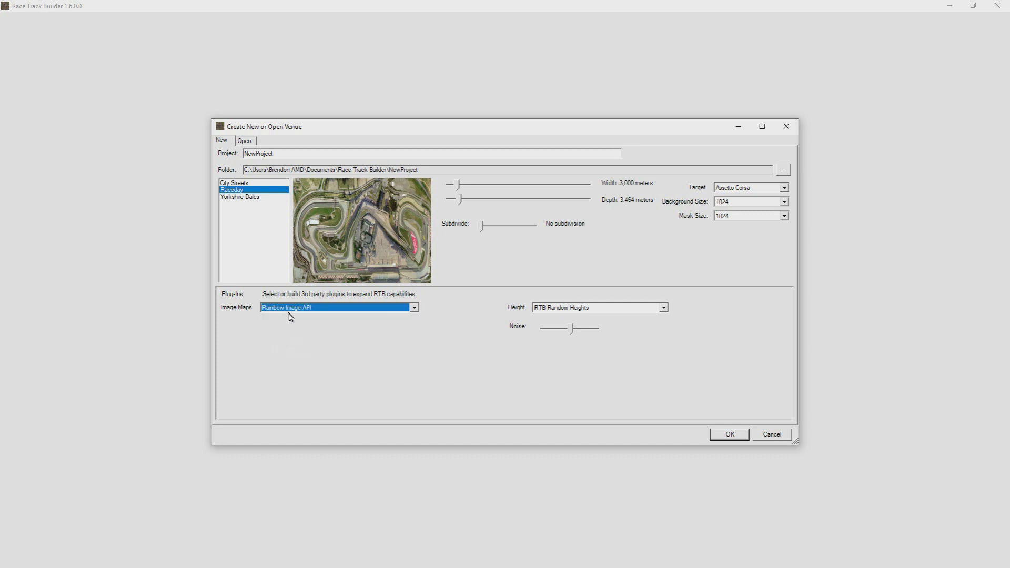
mouse_move(413, 325)
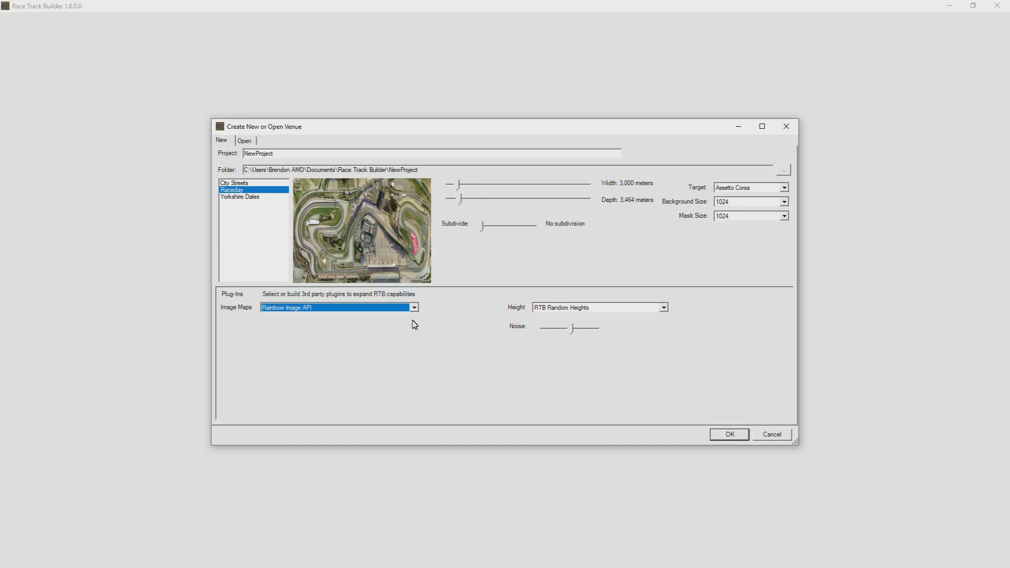
mouse_move(612, 312)
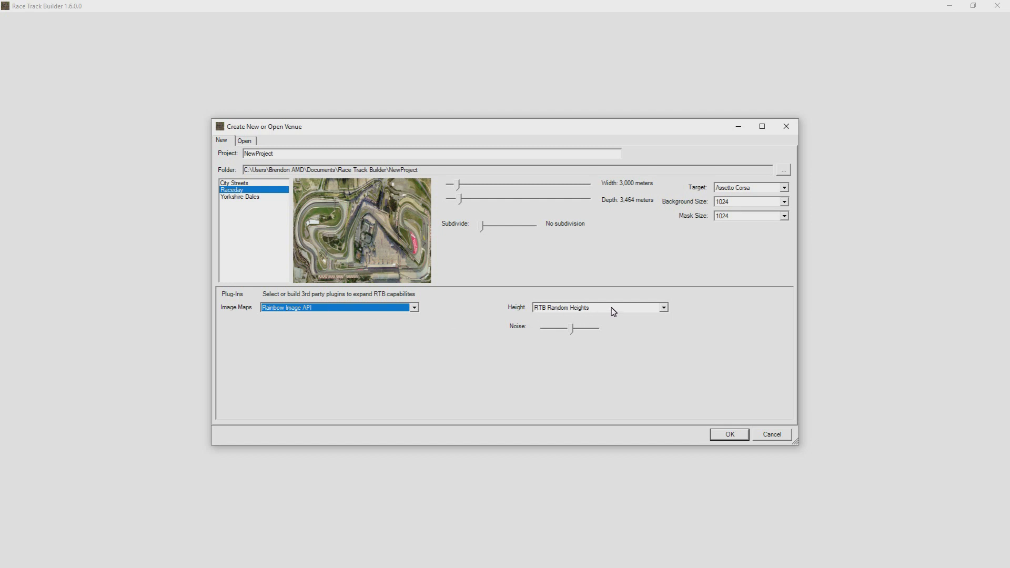
click(663, 308)
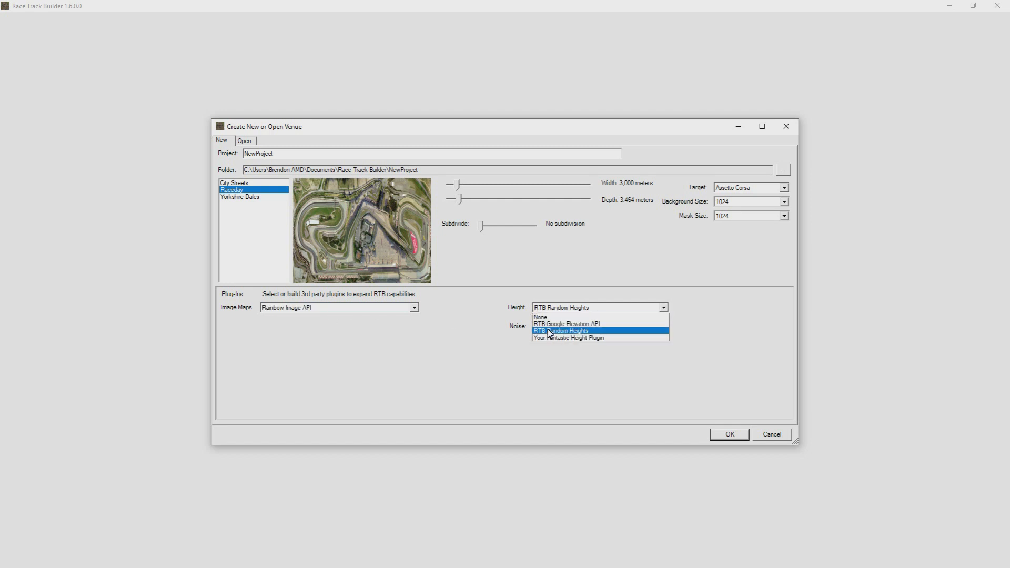
click(561, 330)
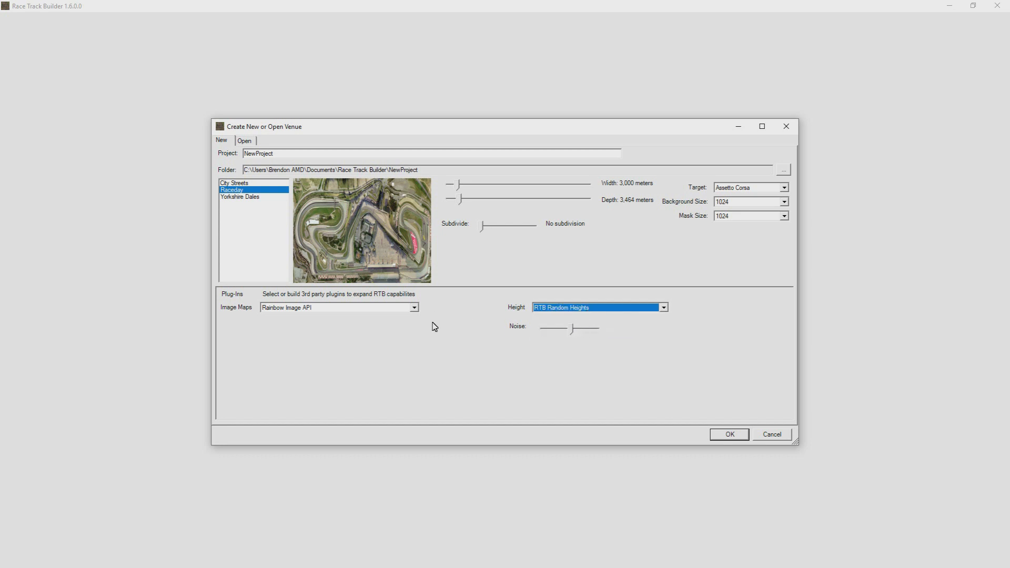
mouse_move(354, 335)
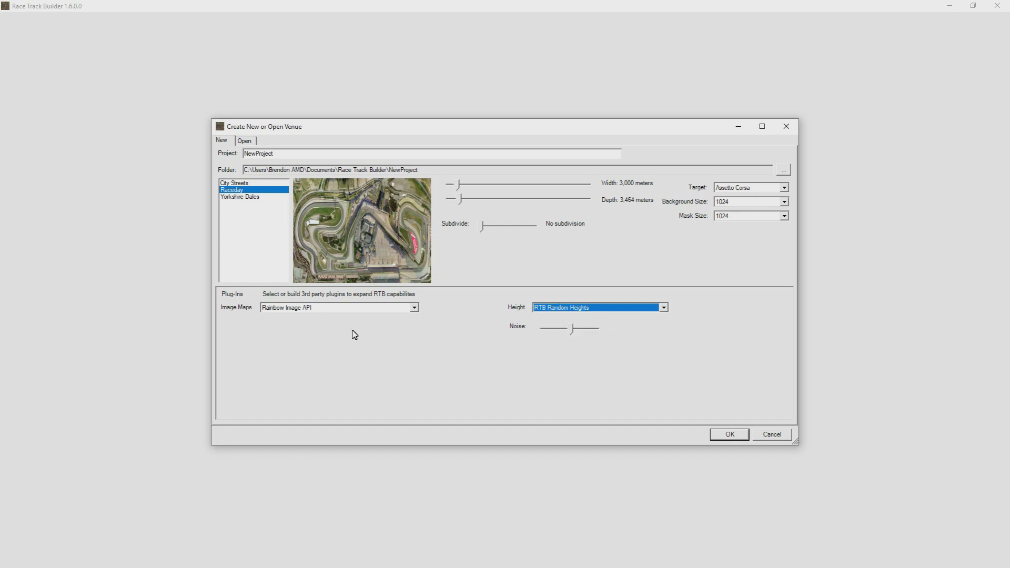
mouse_move(580, 356)
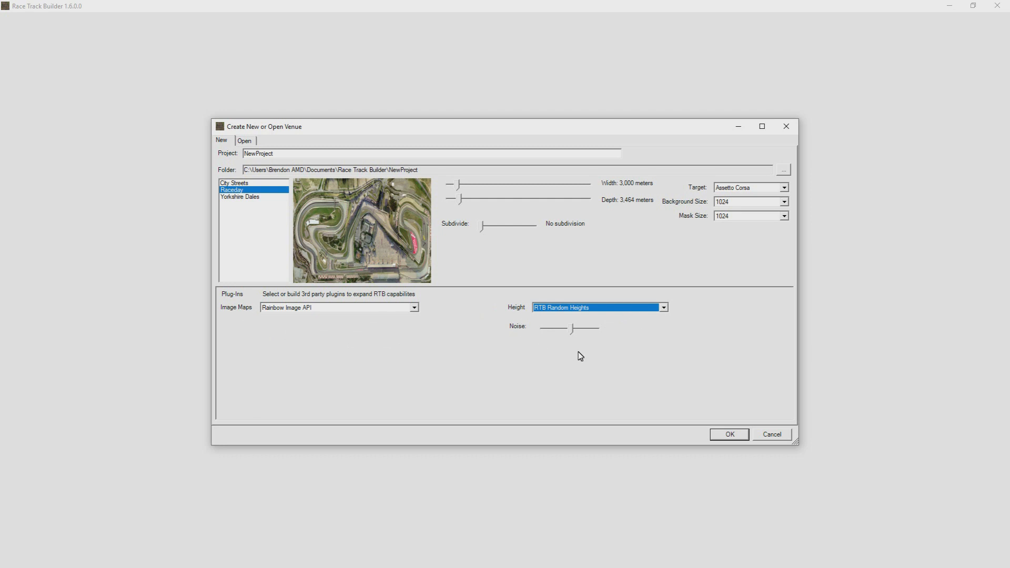
mouse_move(402, 269)
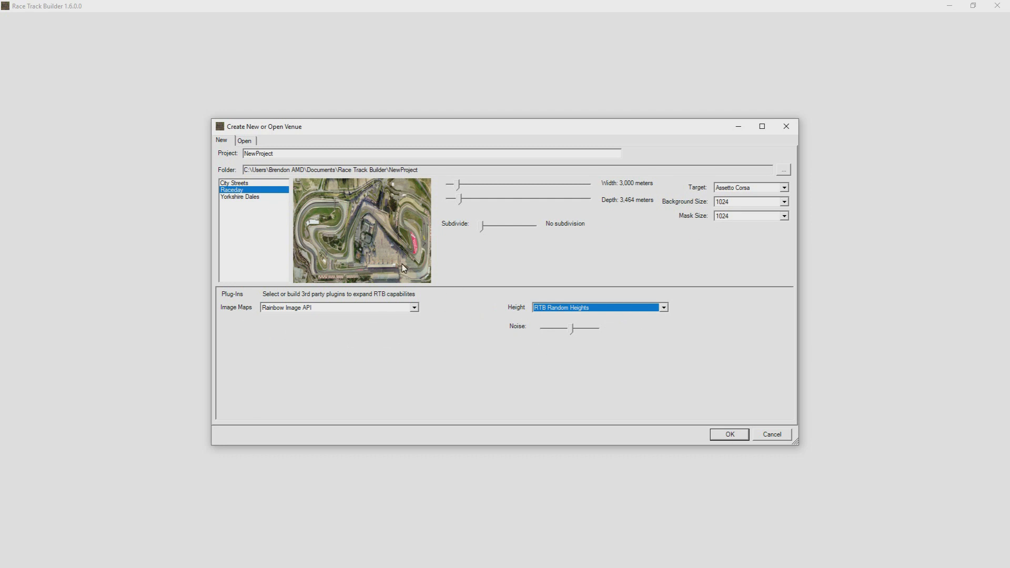
mouse_move(600, 221)
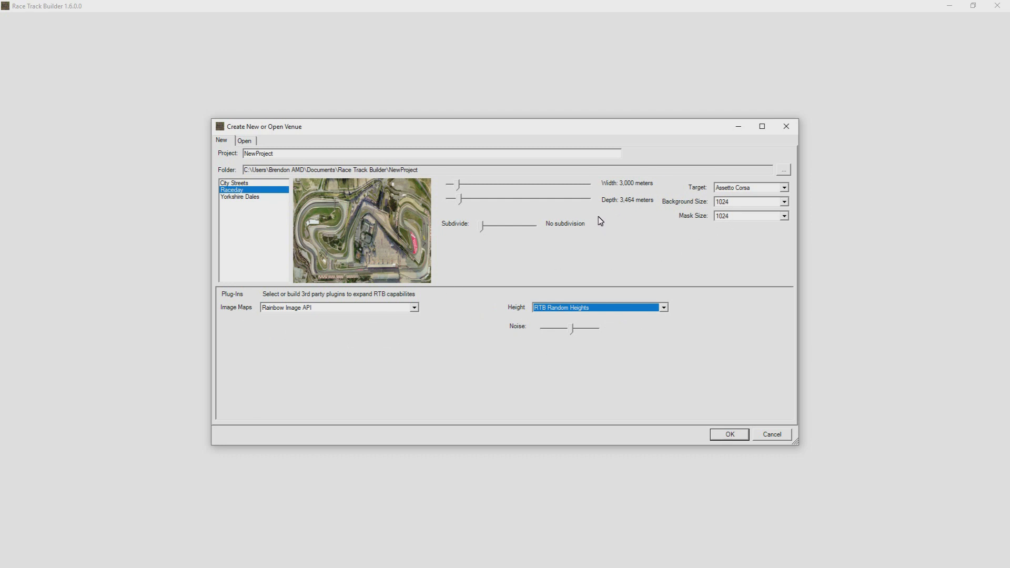
mouse_move(741, 194)
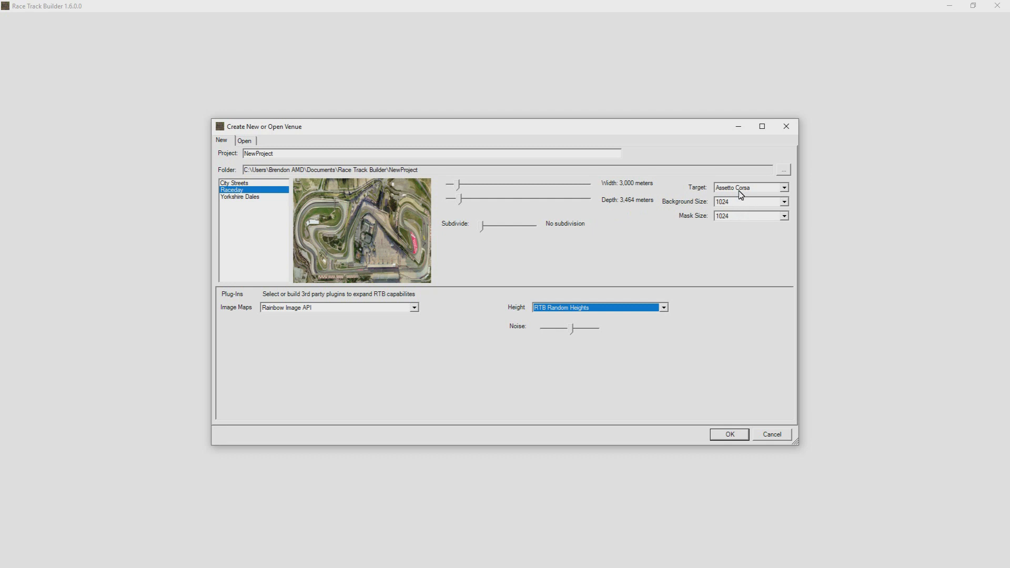
mouse_move(734, 211)
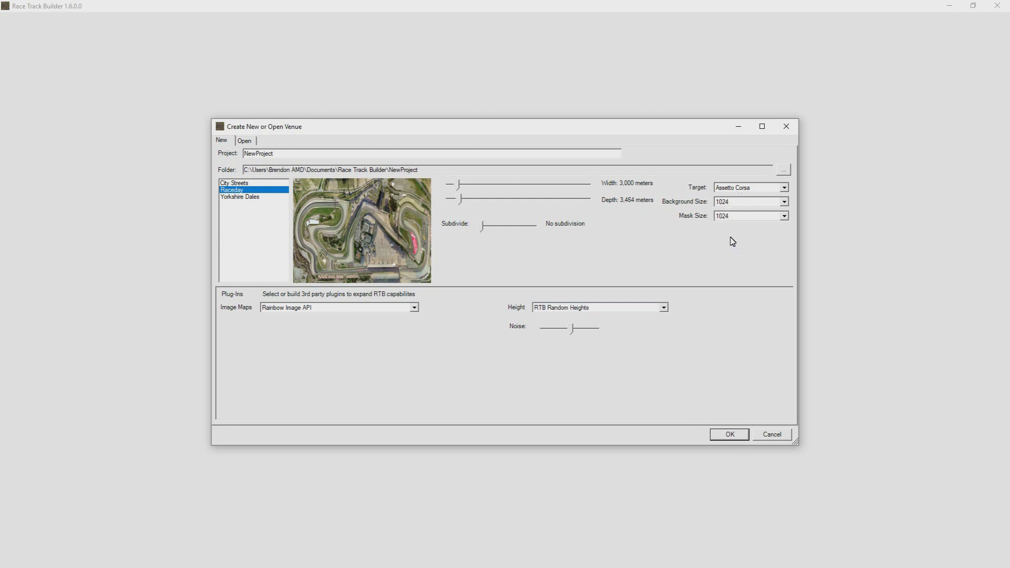
Create the Raceday venue, overwriting the existing NewProject folder.
click(729, 434)
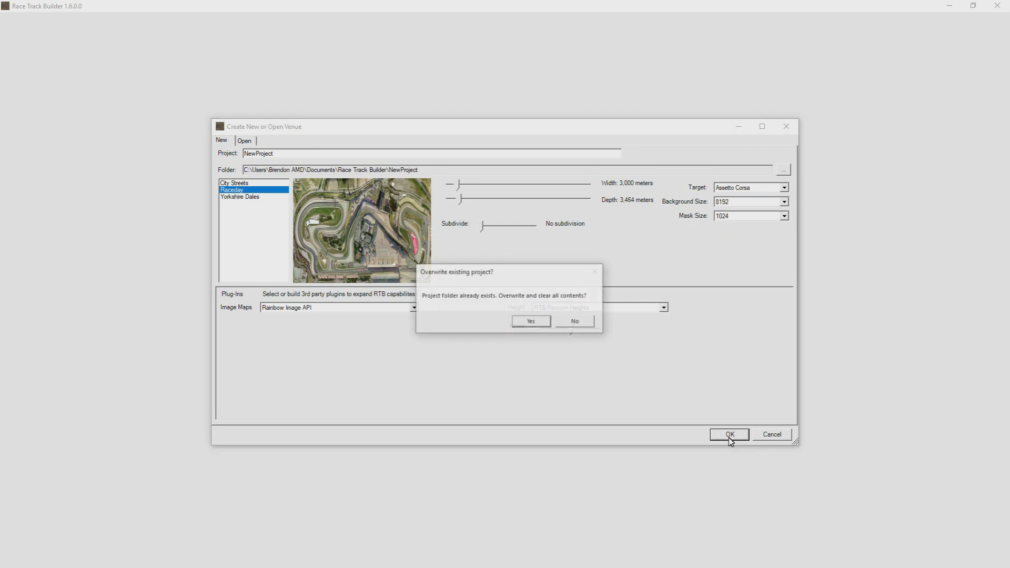
click(531, 321)
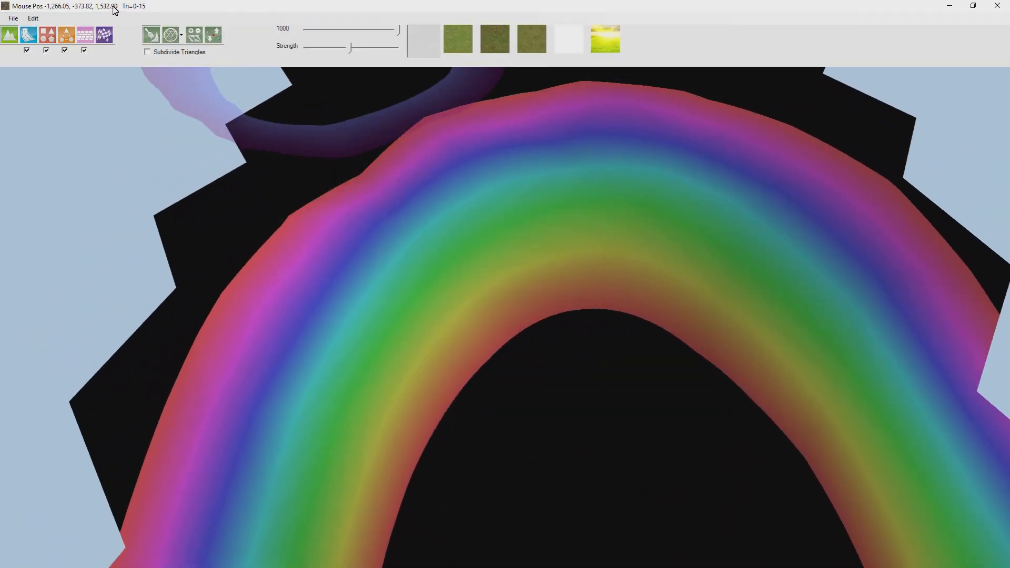
Paint finer triangle subdivisions onto the terrain near the track's inner bend.
click(32, 17)
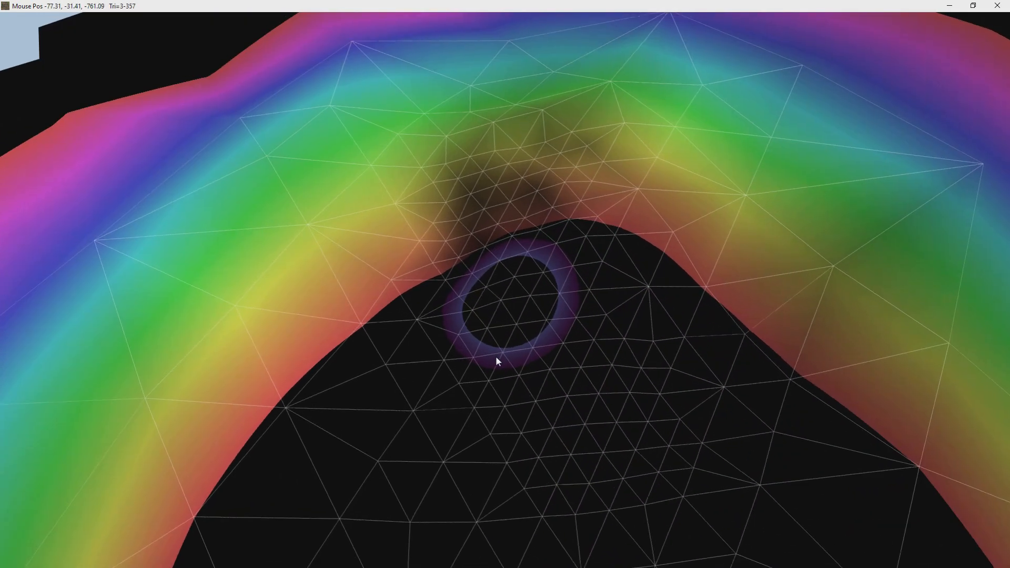
click(32, 17)
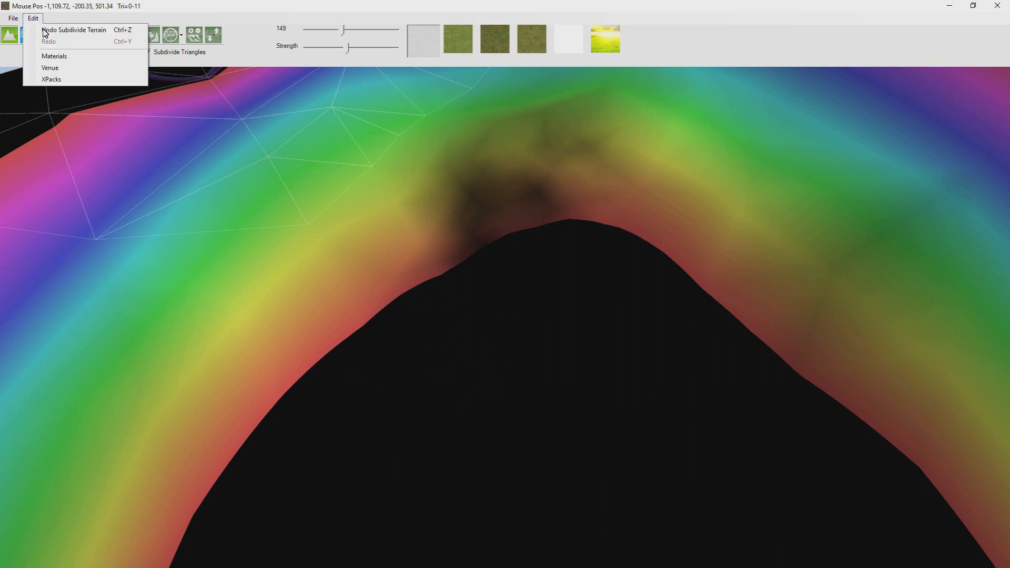
Set the venue's Height plugin to None in Edit > Venue and confirm.
click(49, 68)
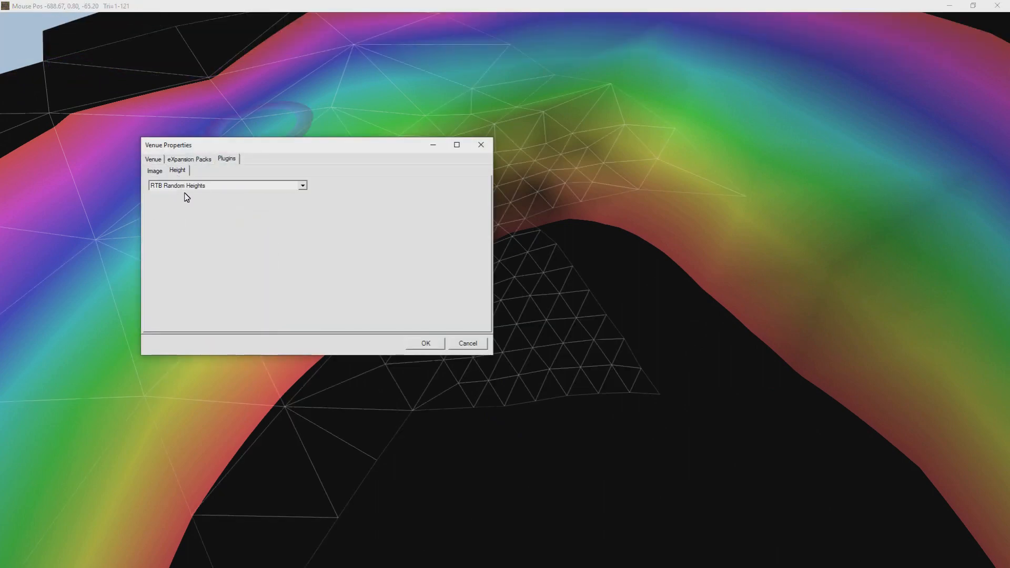
click(302, 185)
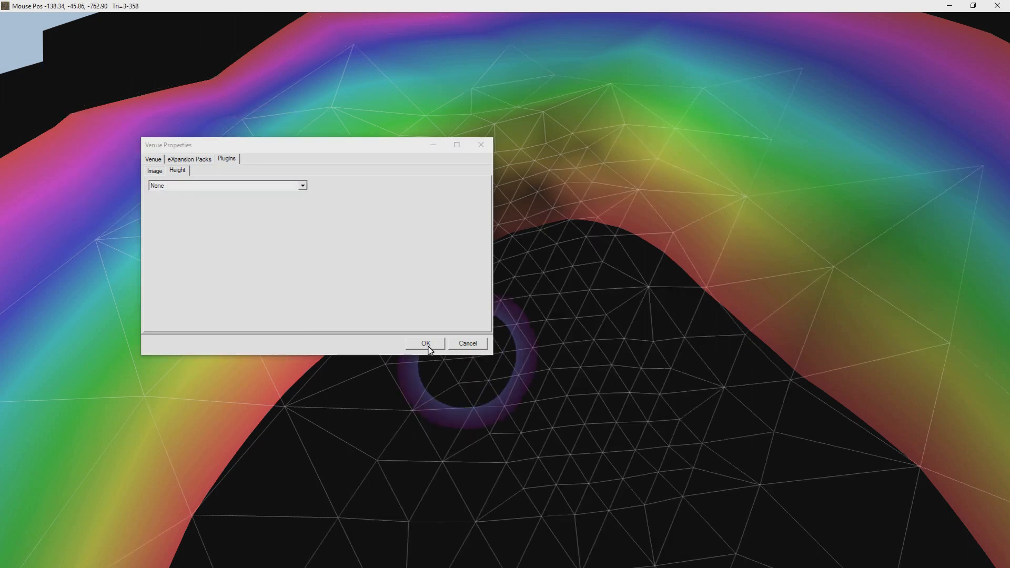
click(425, 343)
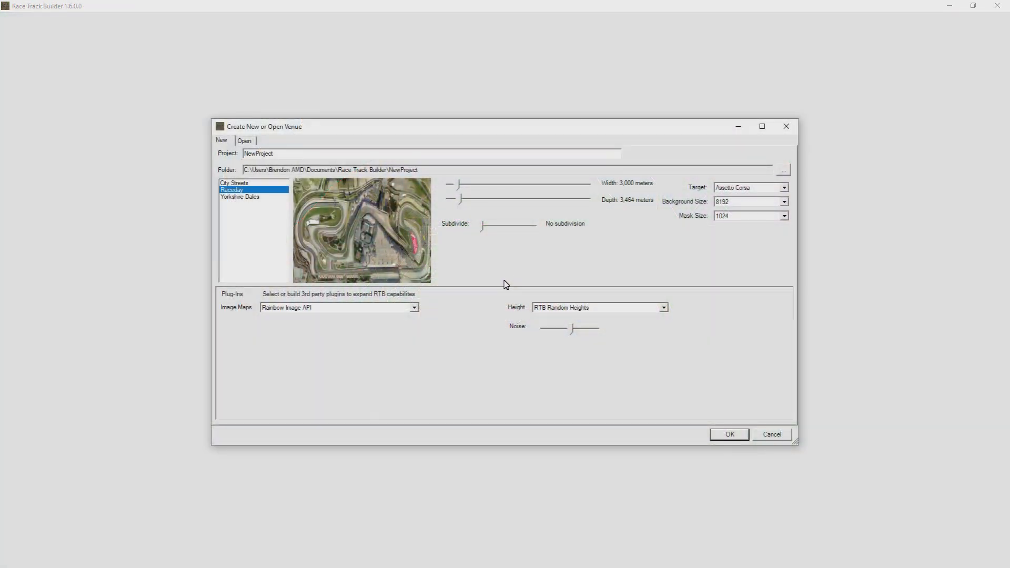
mouse_move(342, 316)
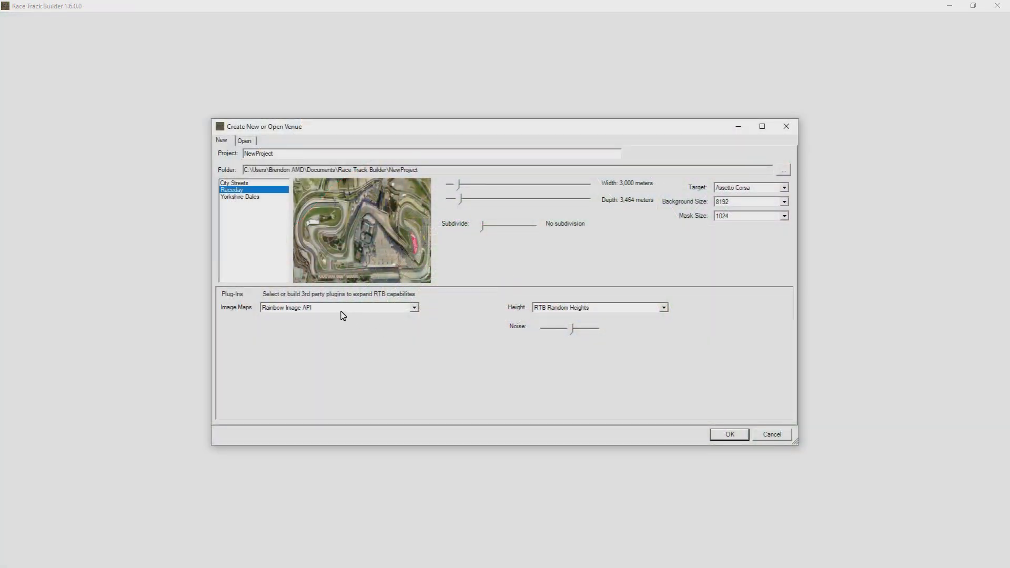
Use Google Maps imagery with RTB Google Elevation API heights, and pass the API key test.
click(413, 307)
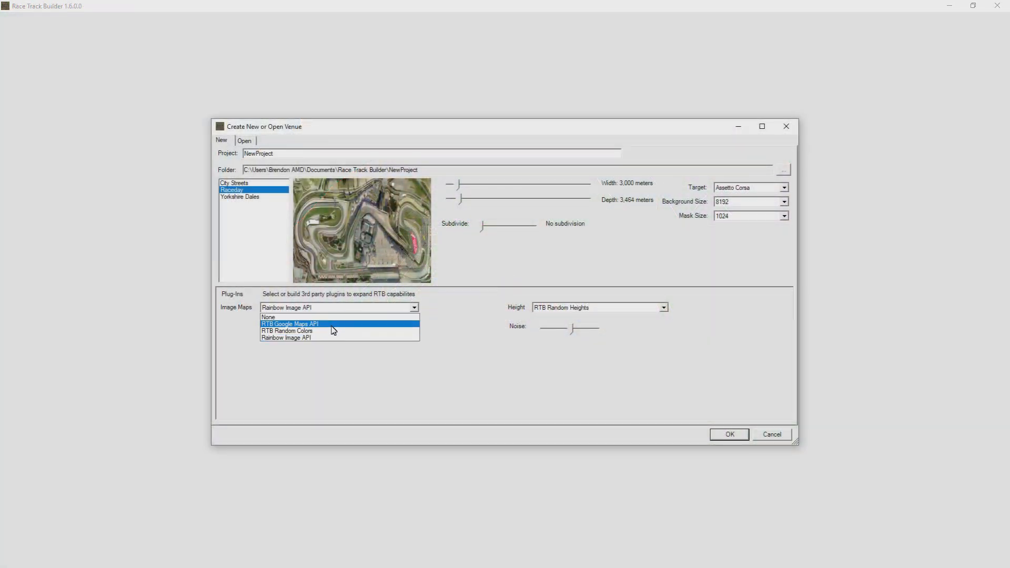
click(290, 324)
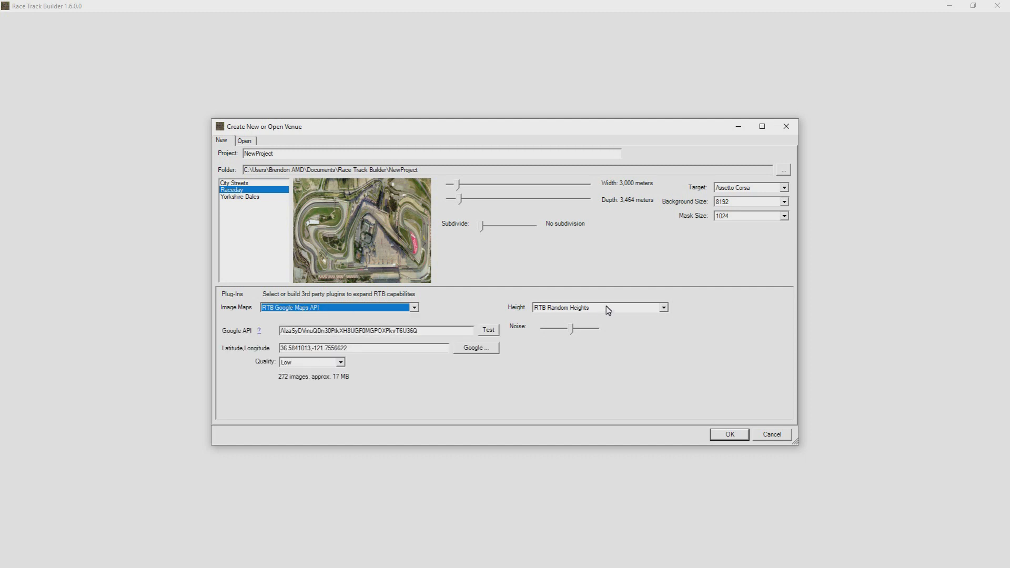
click(663, 307)
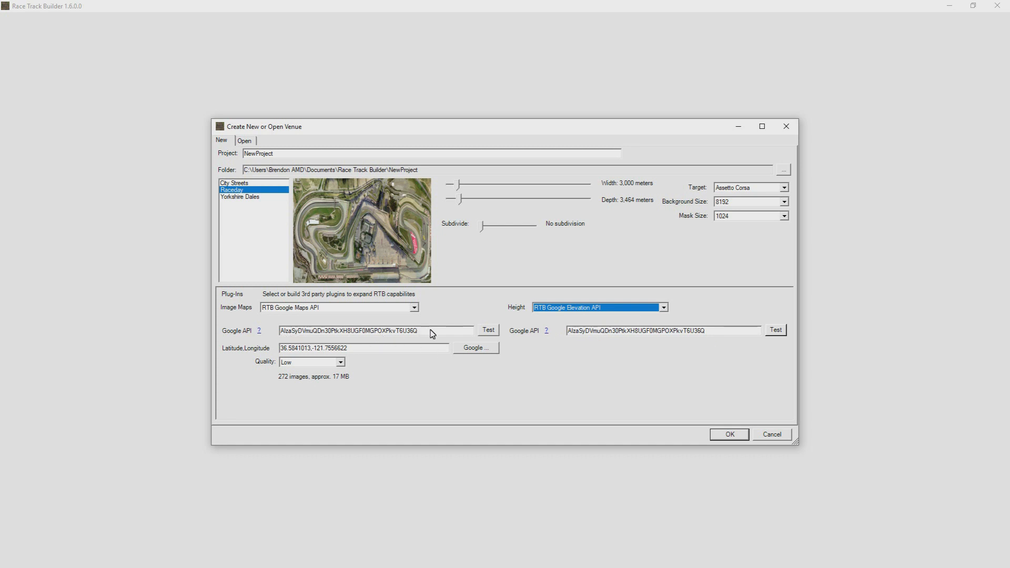
mouse_move(704, 340)
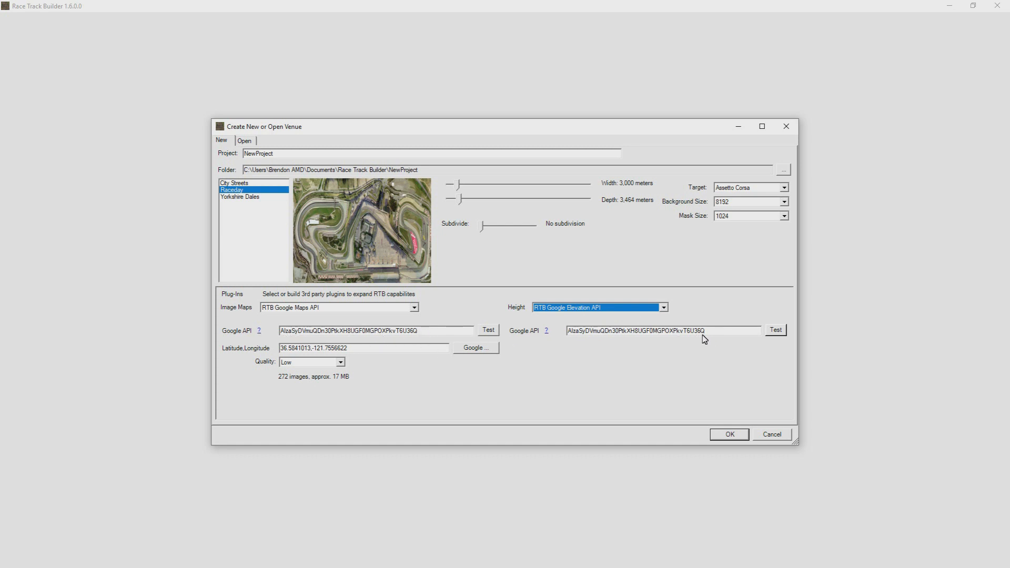
mouse_move(569, 335)
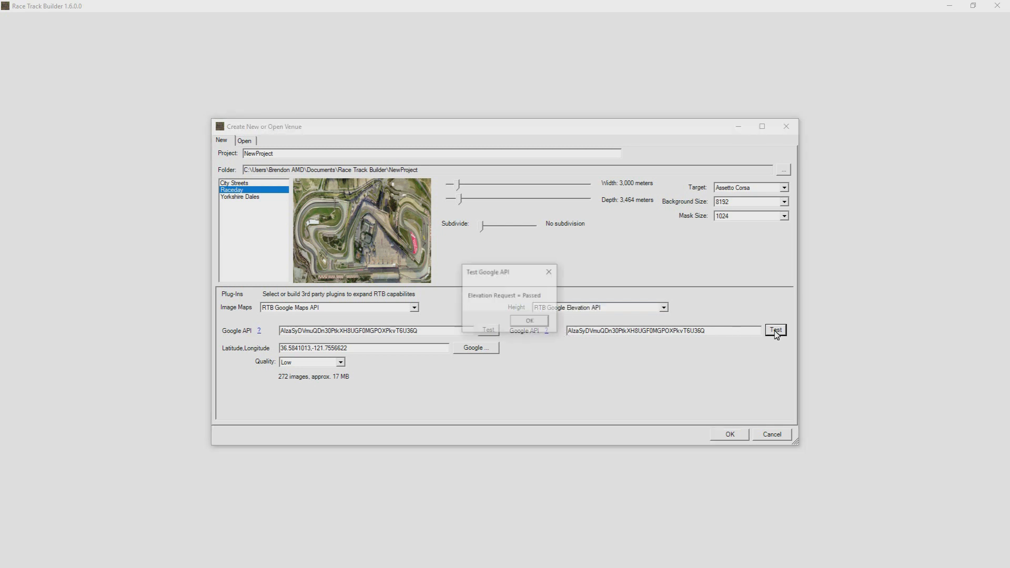
click(529, 321)
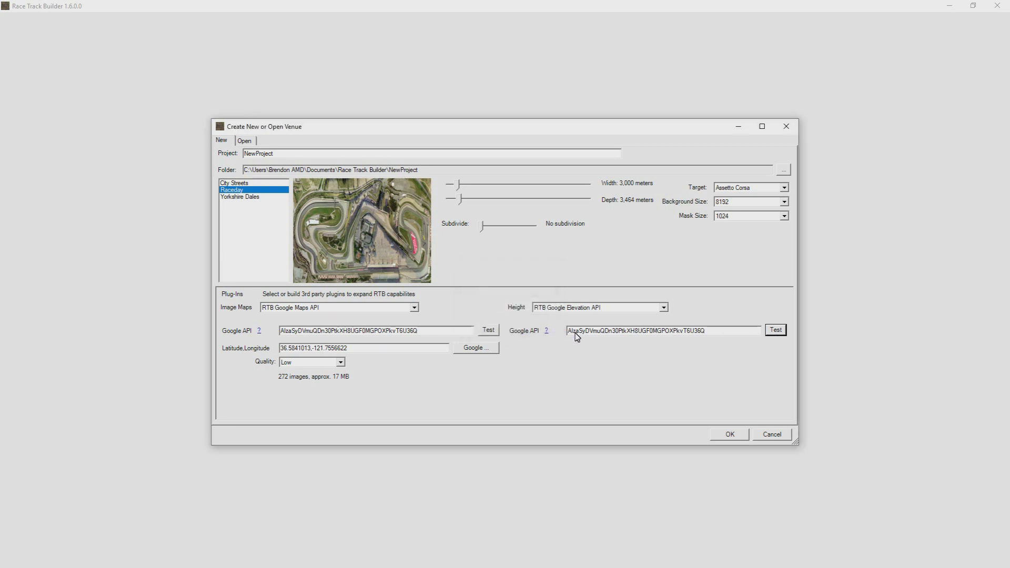
mouse_move(510, 366)
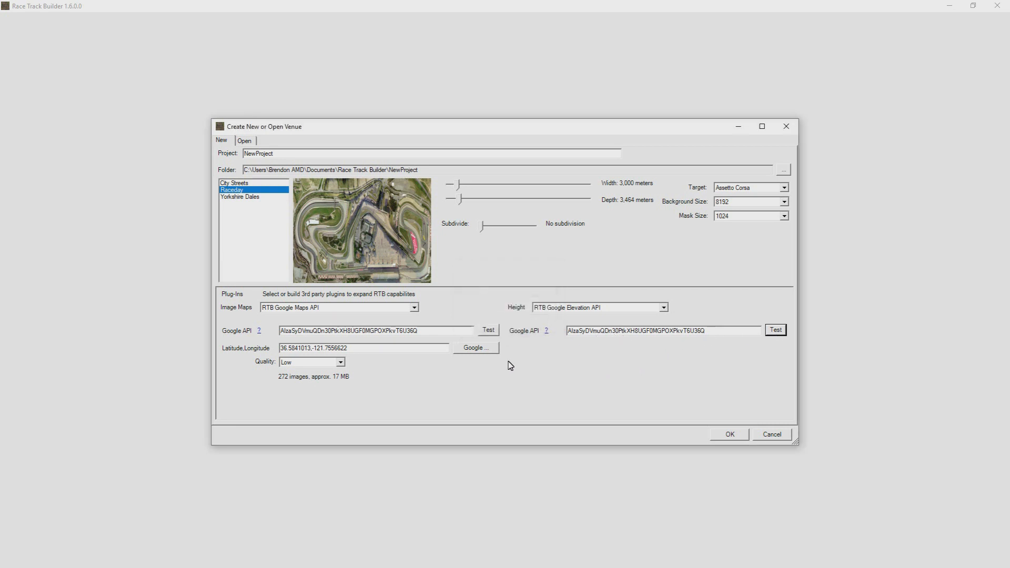
mouse_move(548, 336)
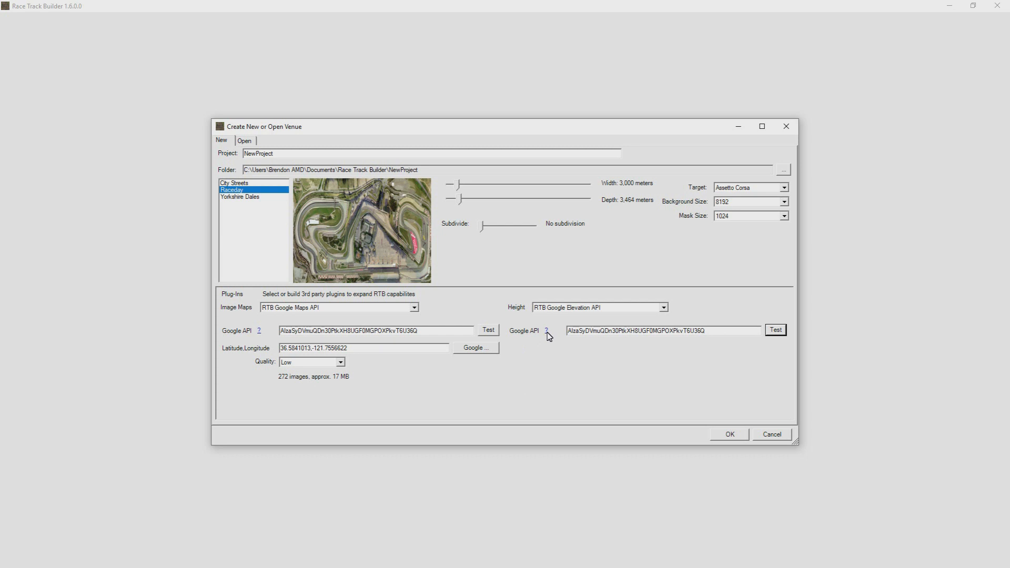
mouse_move(674, 354)
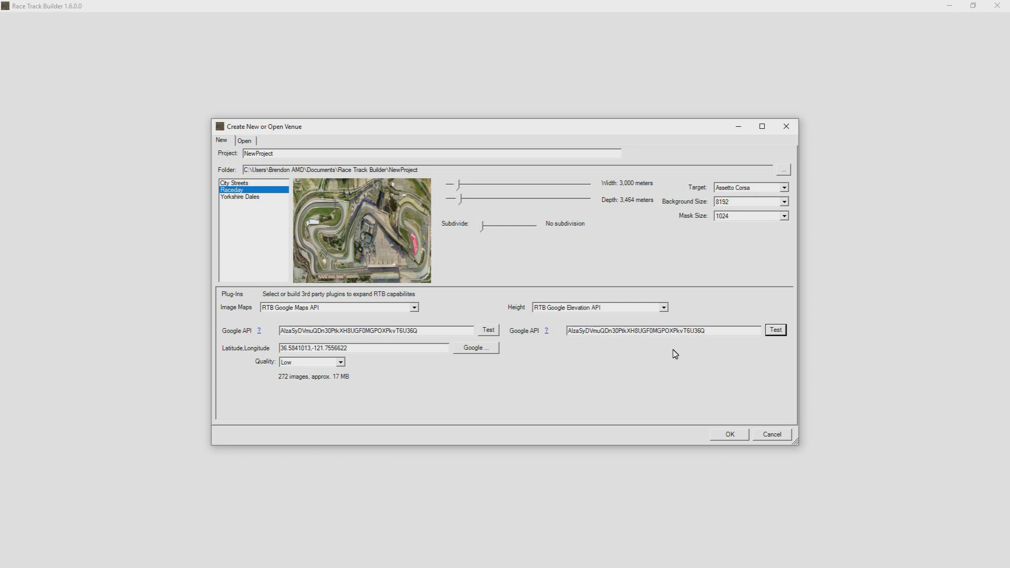
mouse_move(601, 360)
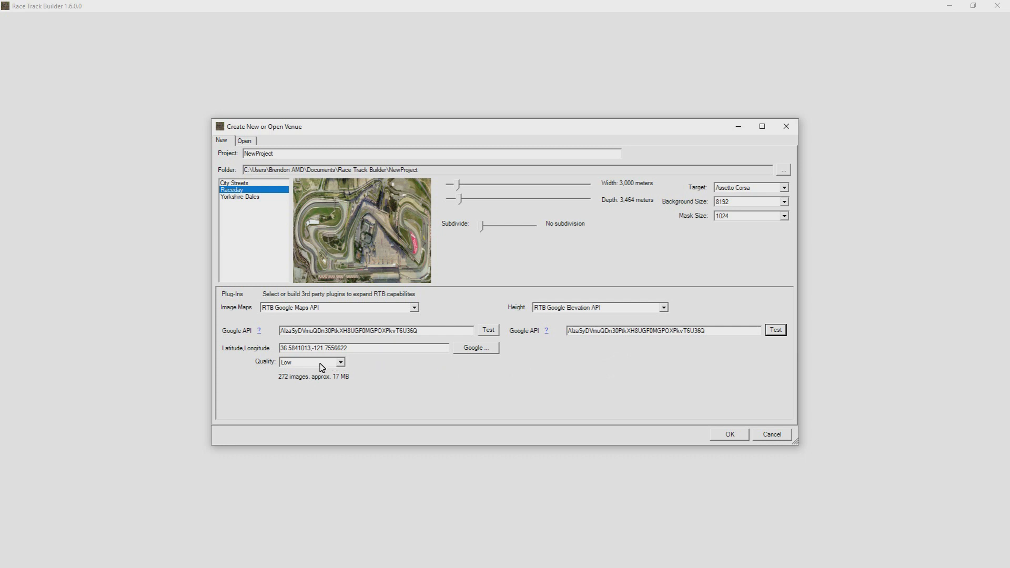
mouse_move(565, 288)
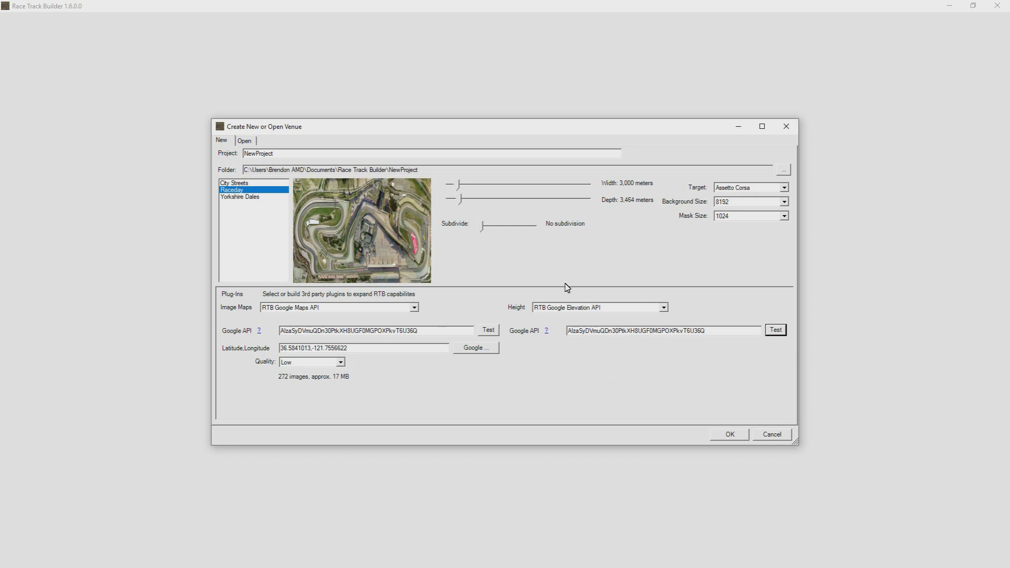
click(751, 201)
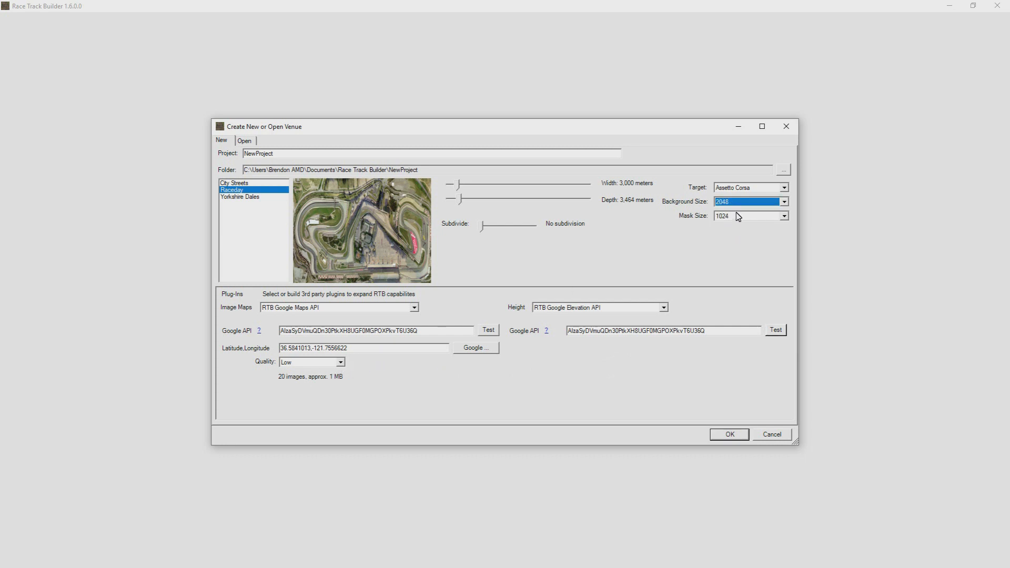
click(783, 201)
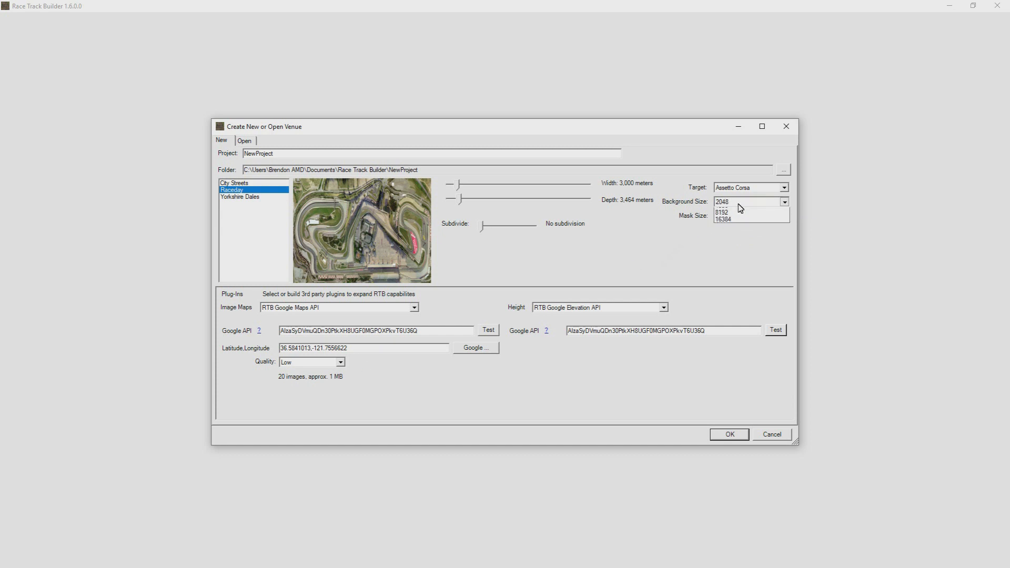
click(784, 216)
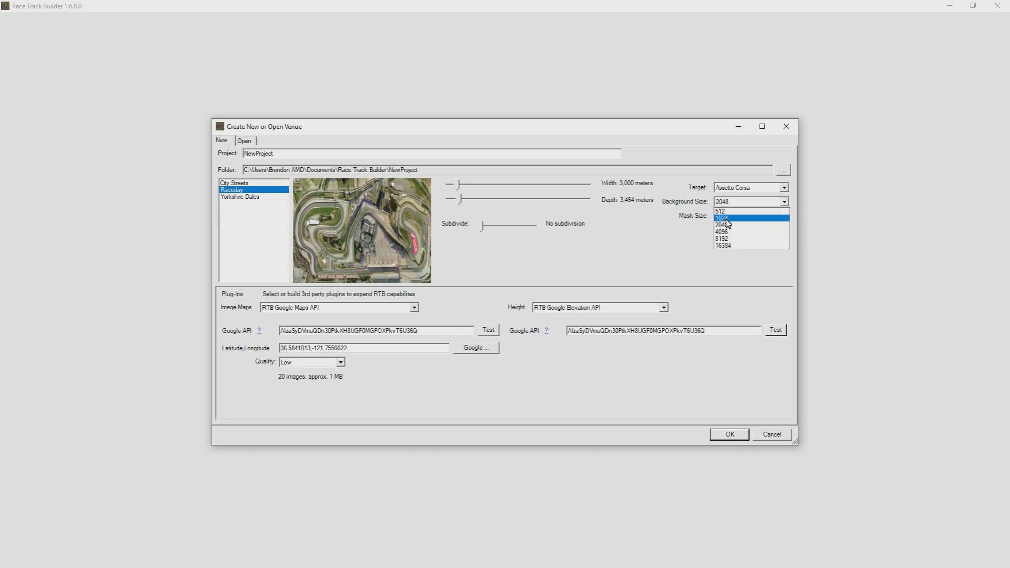
click(723, 217)
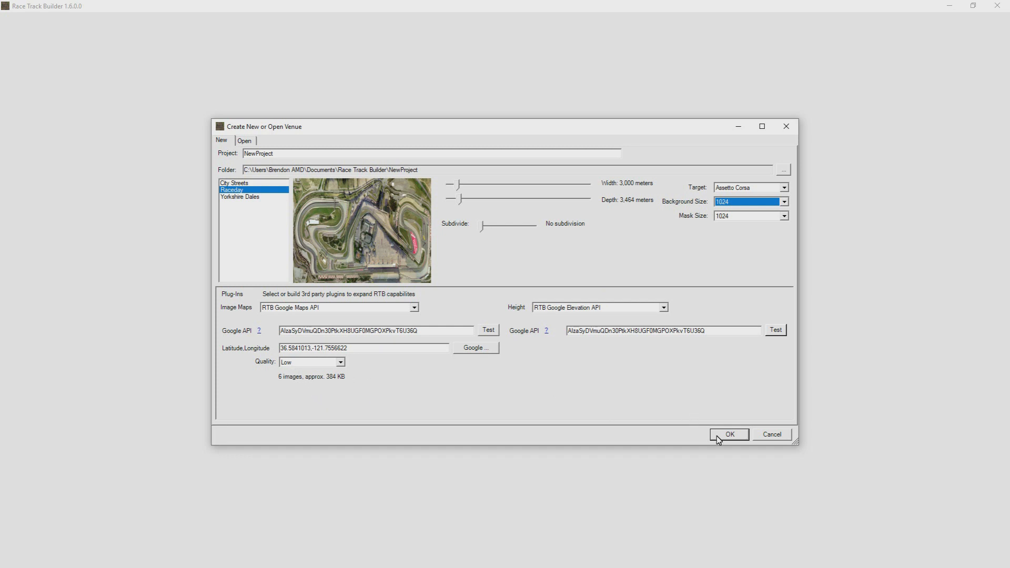
click(728, 434)
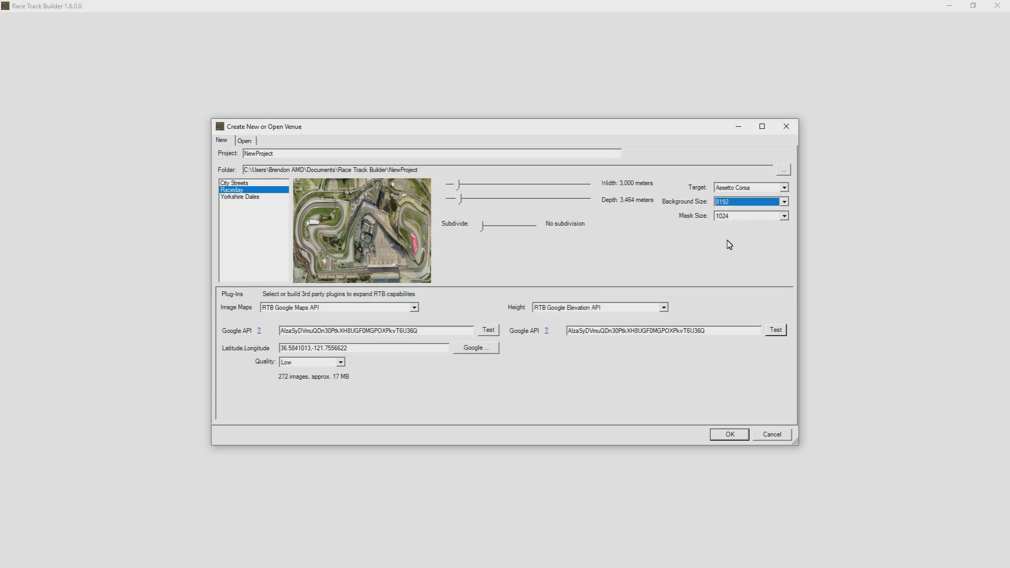
Set image quality to Medium (1,152 images, ~235 MB) and submit the venue.
click(339, 361)
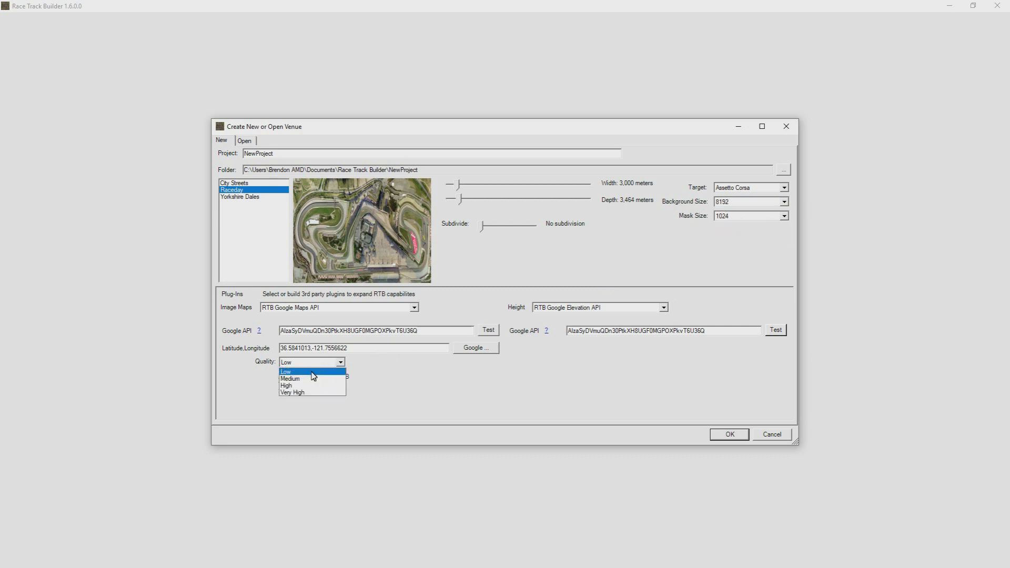
click(290, 379)
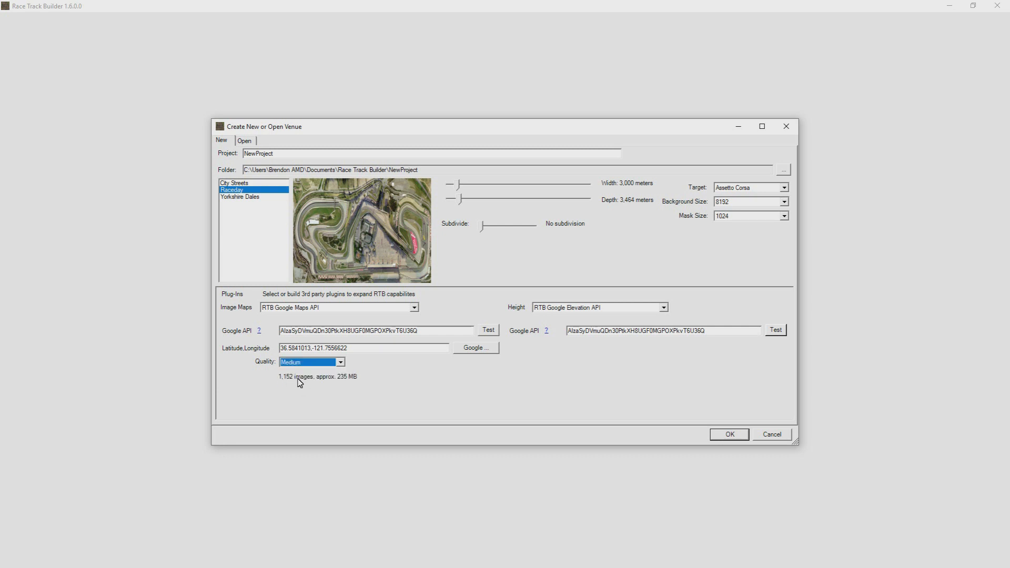
mouse_move(347, 390)
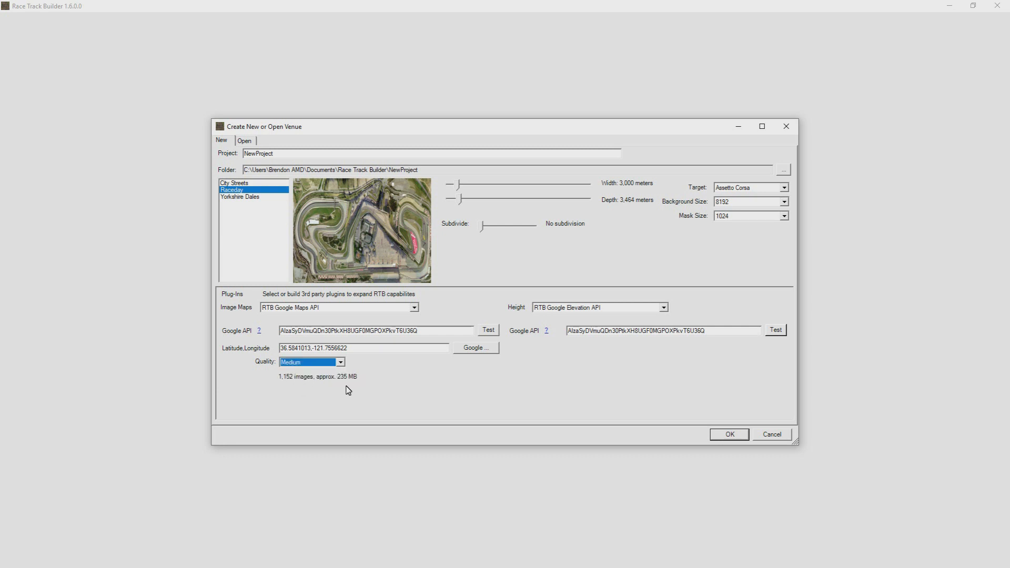
mouse_move(443, 372)
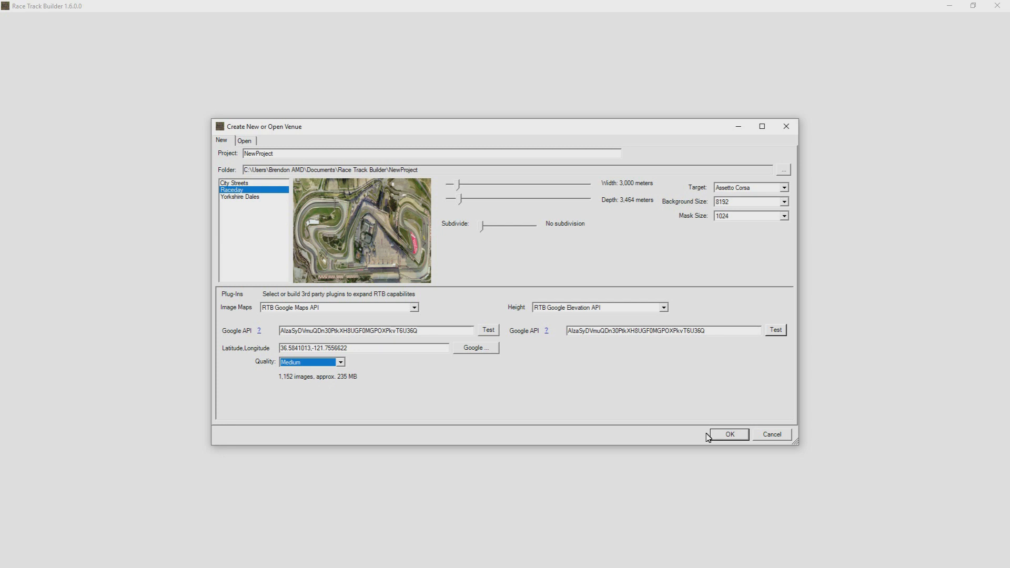
mouse_move(719, 440)
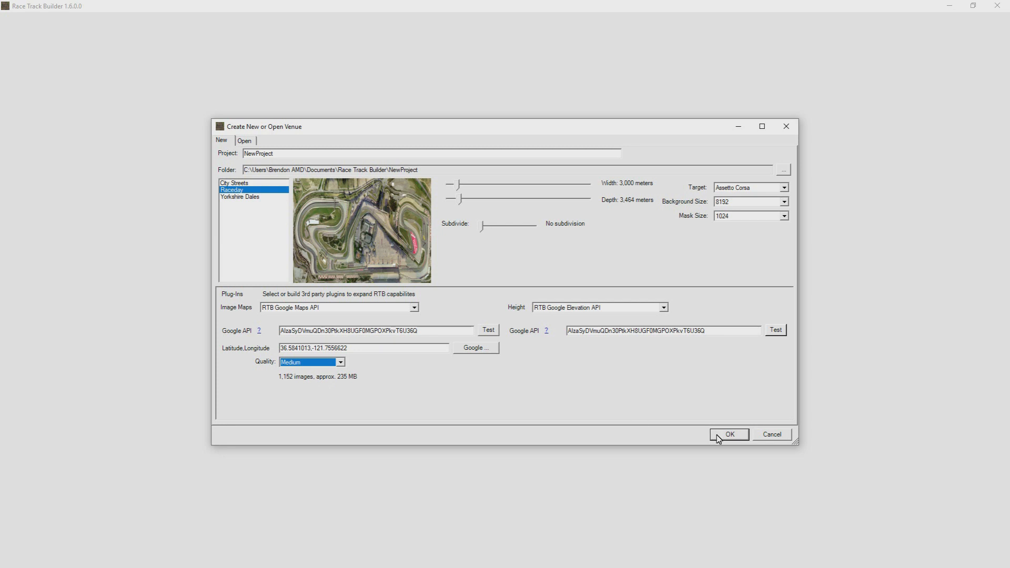
mouse_move(239, 427)
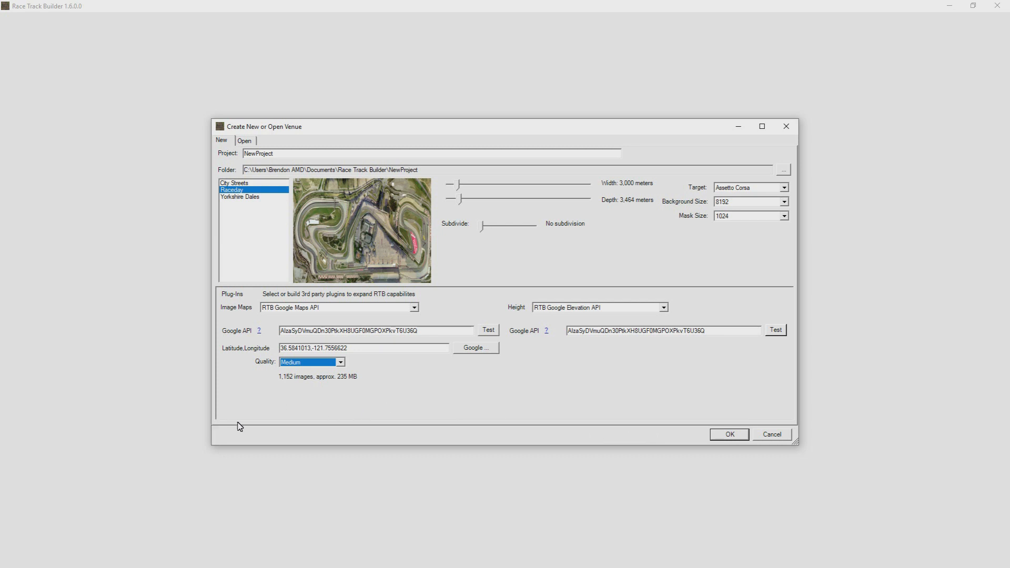
mouse_move(553, 418)
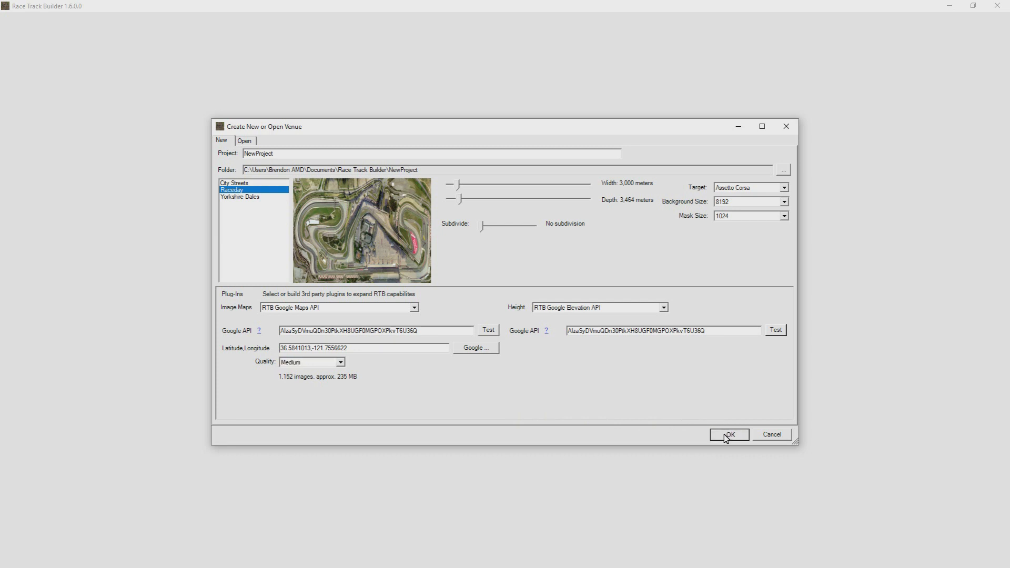
click(729, 434)
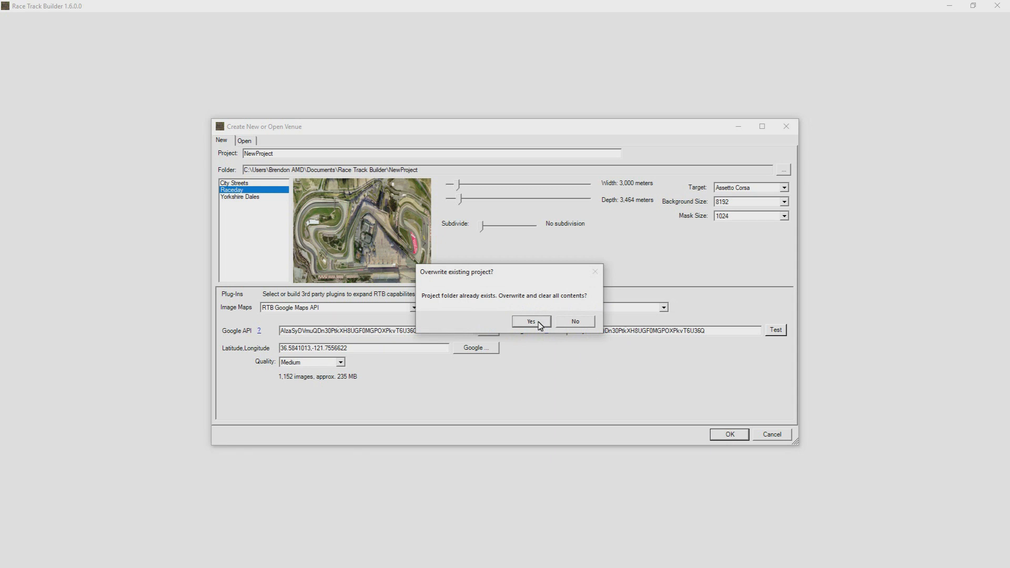
Overwrite the project, load the editor, and cancel the Lose changes? prompt.
click(530, 321)
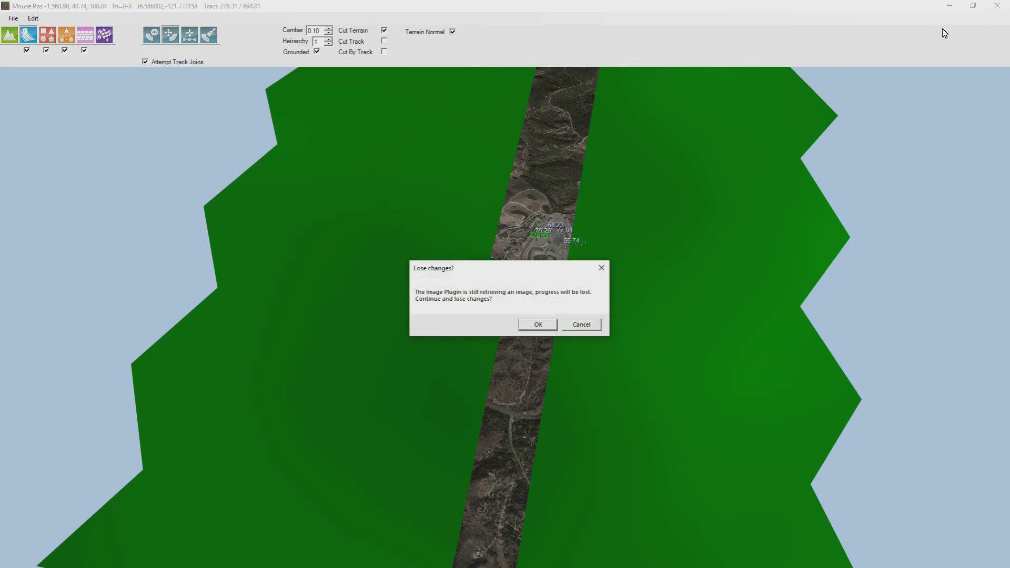
mouse_move(475, 301)
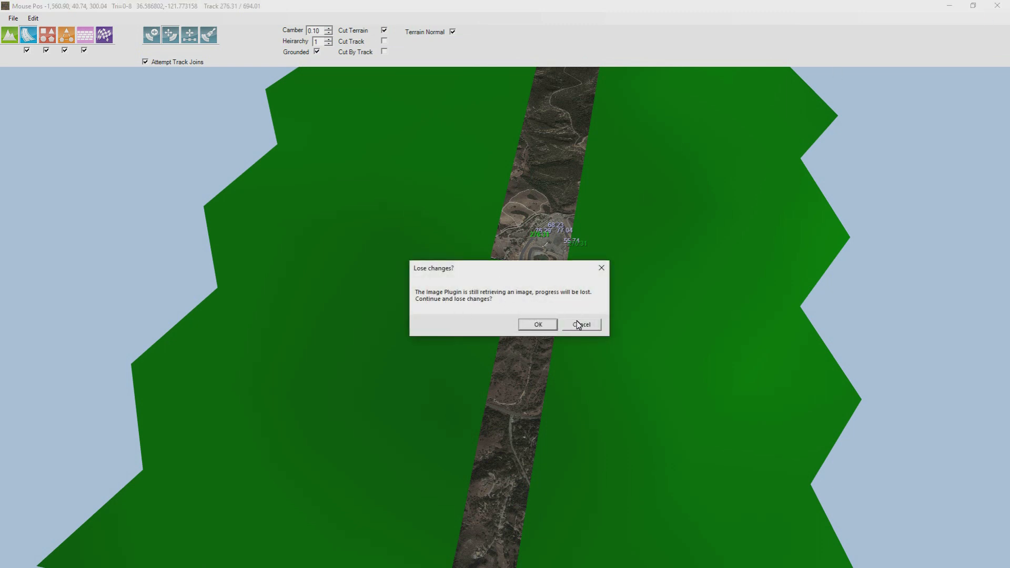
click(538, 325)
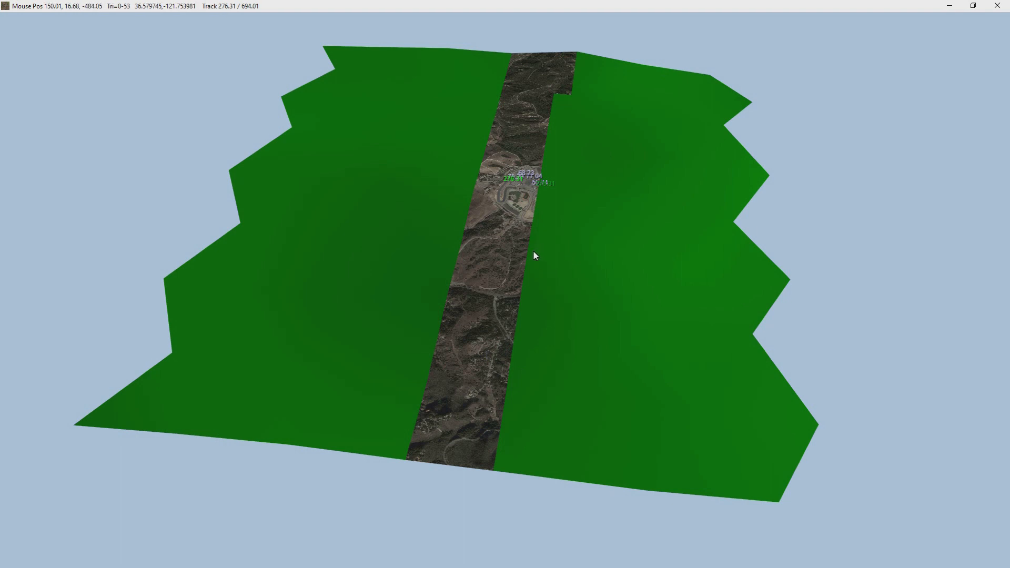
mouse_move(581, 121)
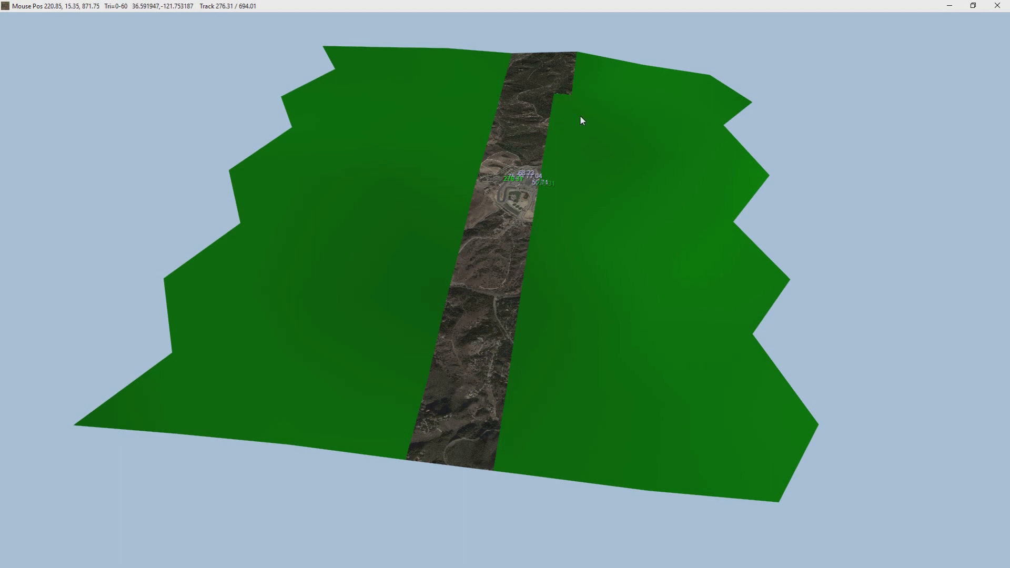
mouse_move(532, 137)
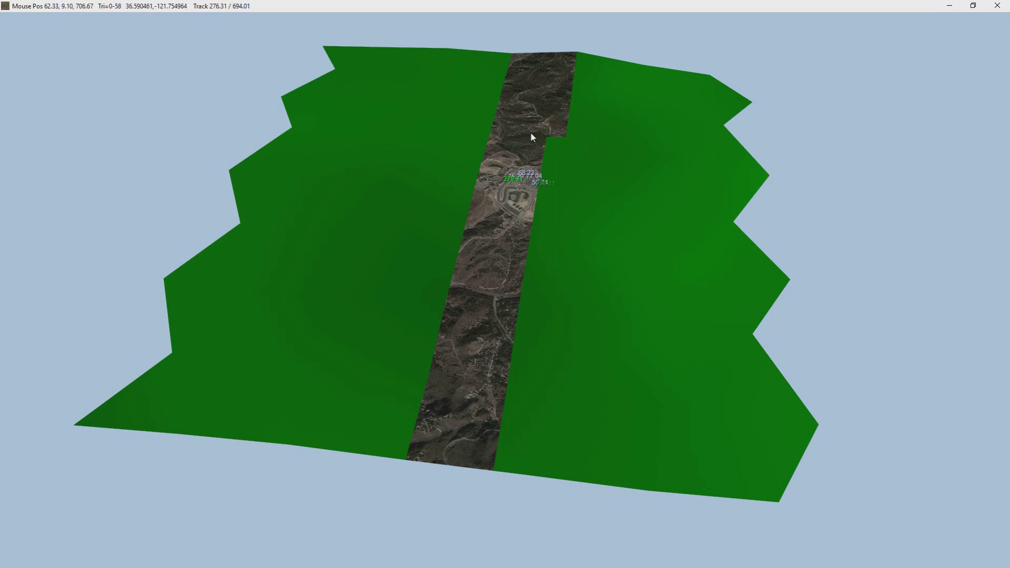
mouse_move(575, 156)
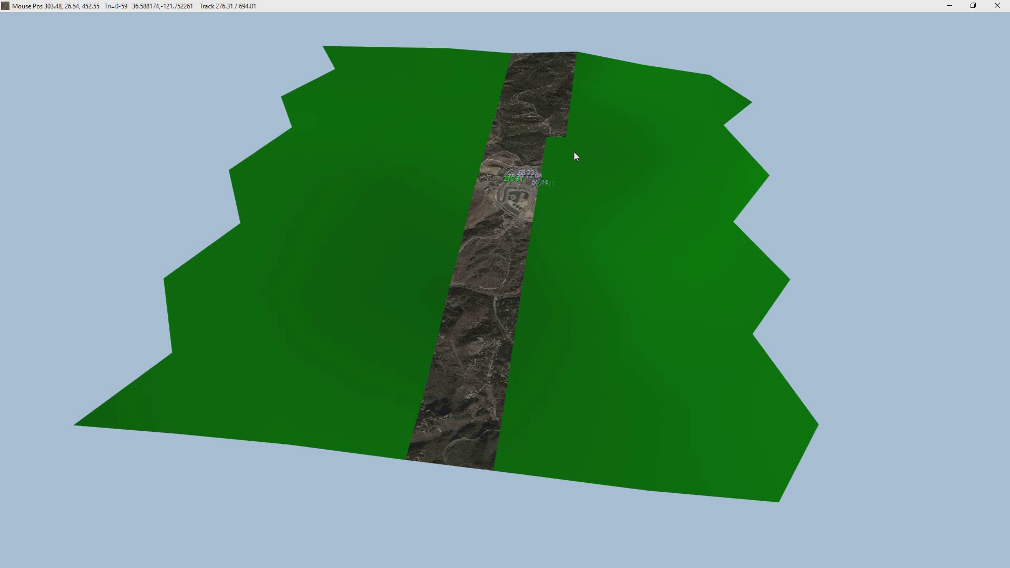
mouse_move(551, 199)
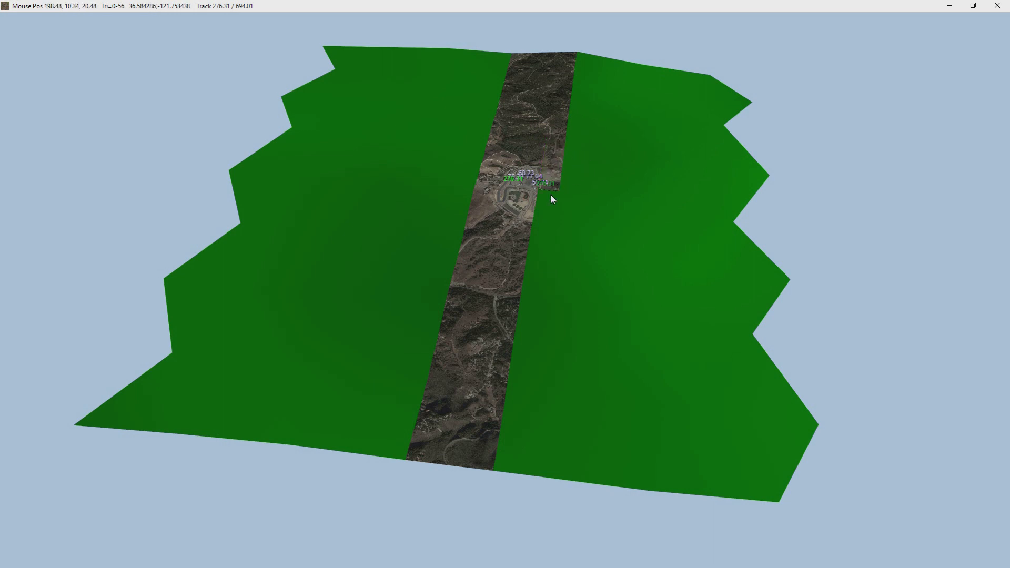